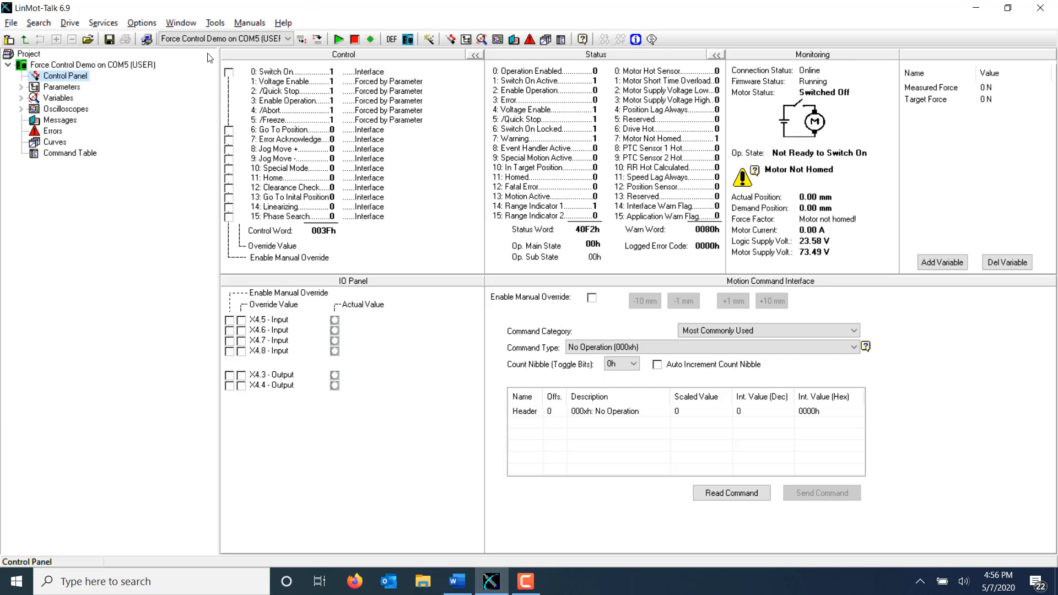
# Open the Force Control SW manual from Manuals > All Documents > Interface.
pyautogui.click(249, 22)
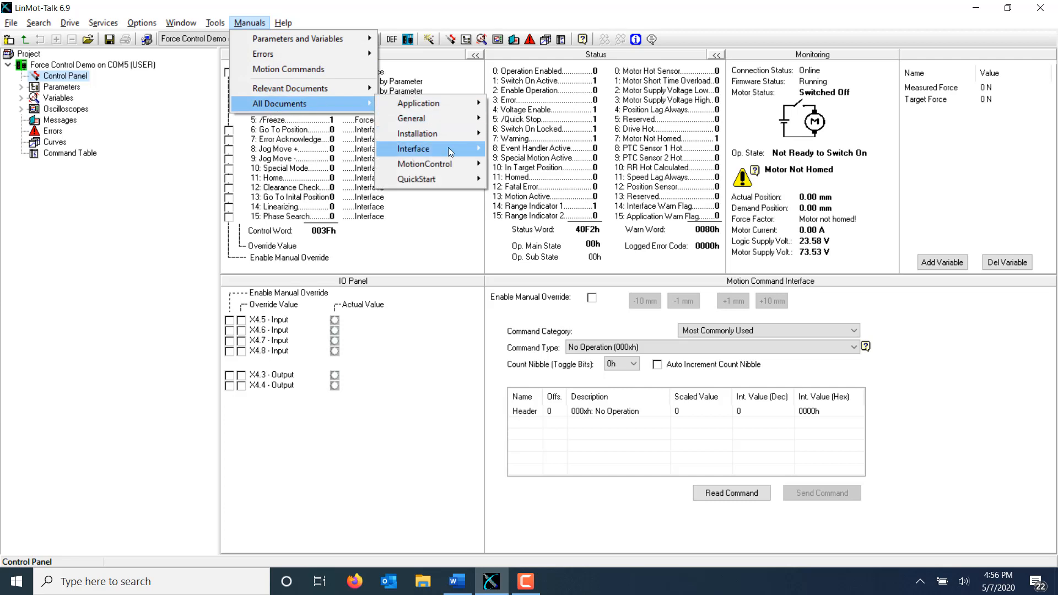
pyautogui.moveTo(423, 164)
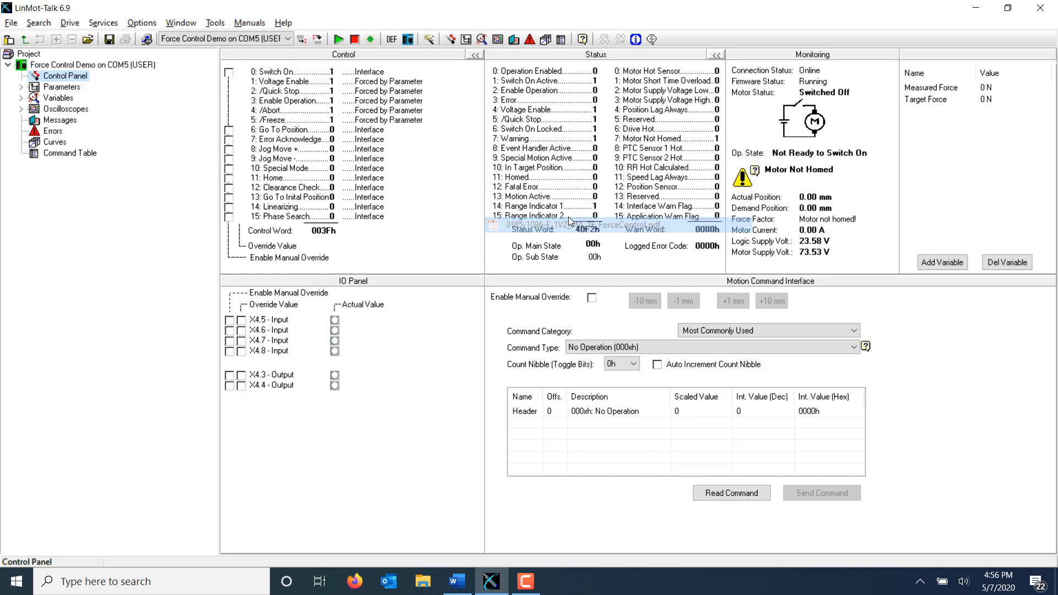
pyautogui.click(558, 581)
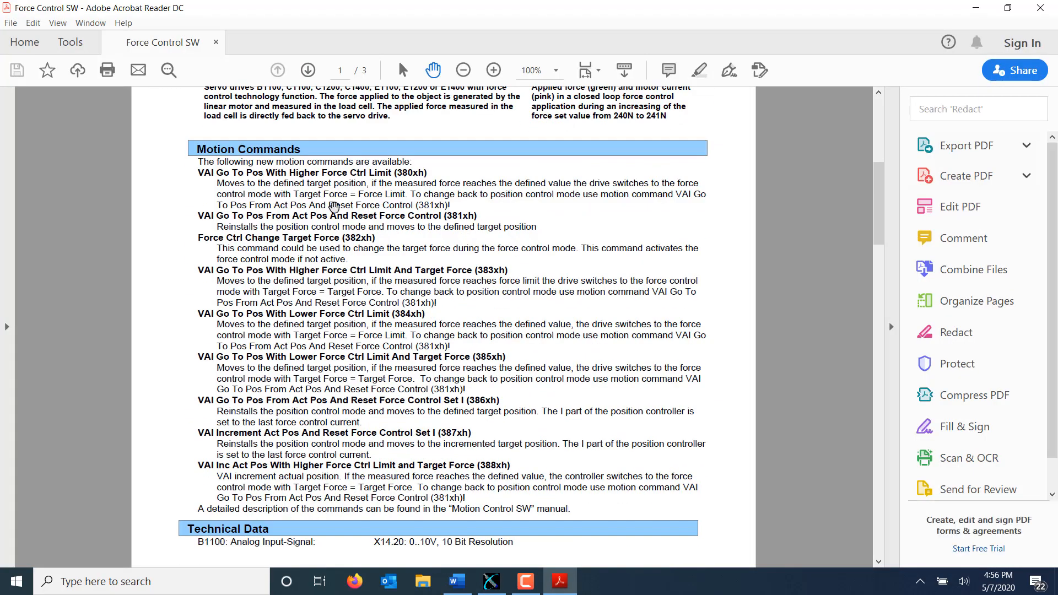
pyautogui.moveTo(167, 485)
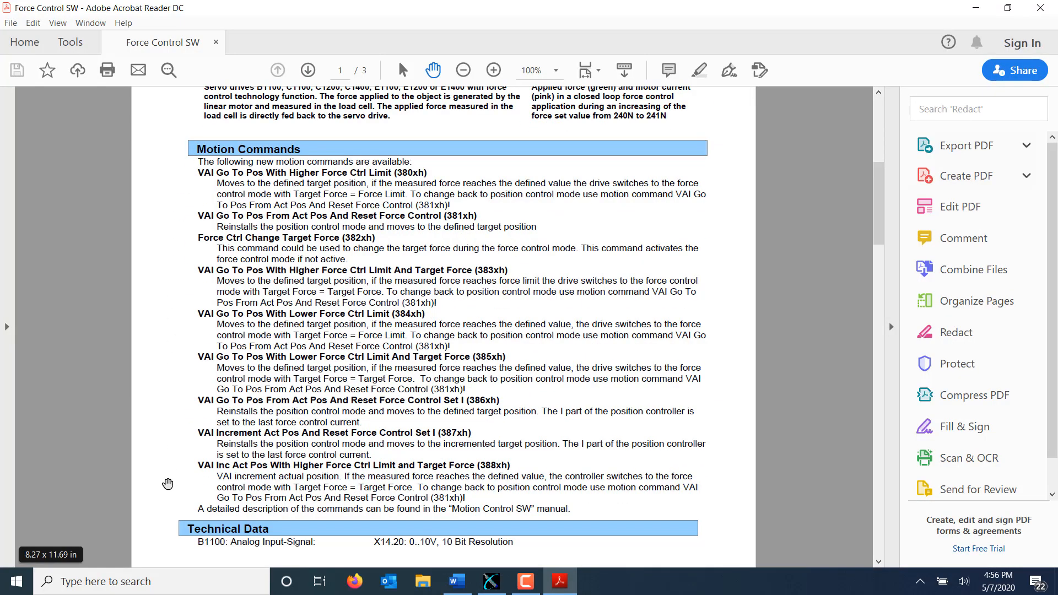
pyautogui.moveTo(205, 489)
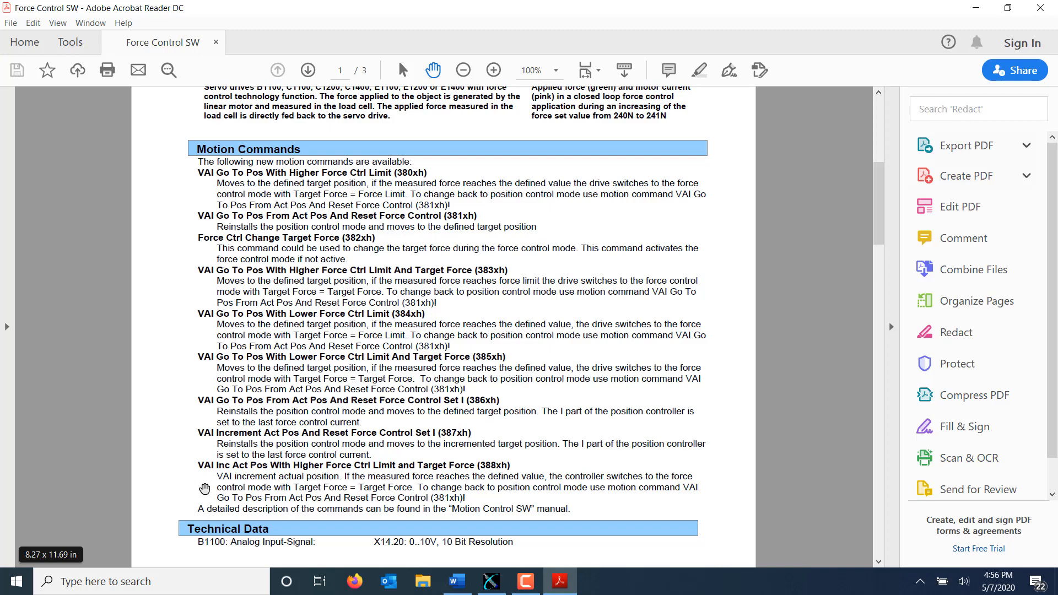
# Bring the LinMot-Talk Control Panel back to the front from the taskbar.
pyautogui.click(491, 581)
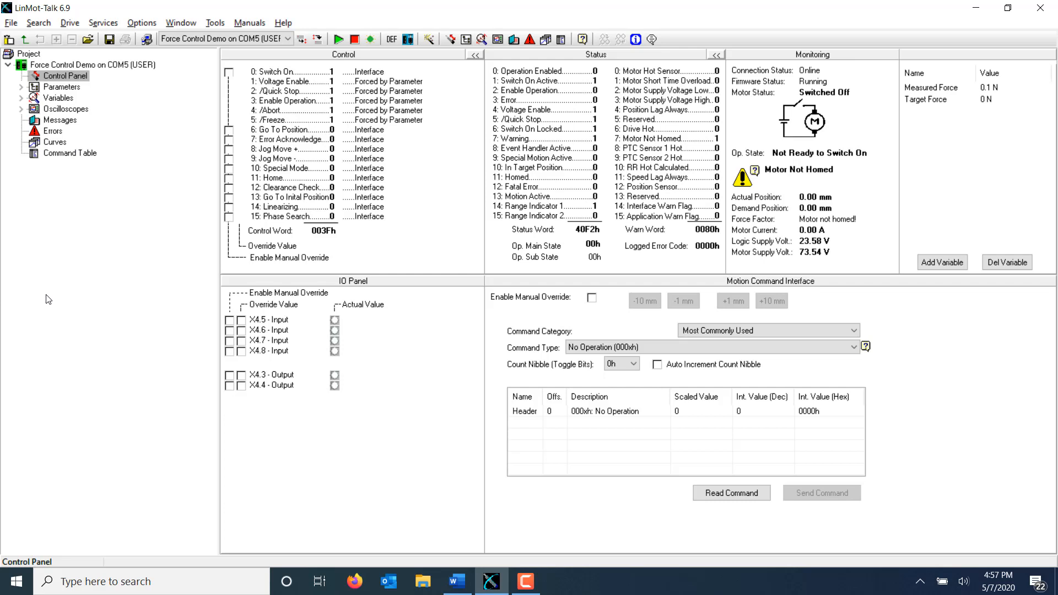
pyautogui.moveTo(38, 177)
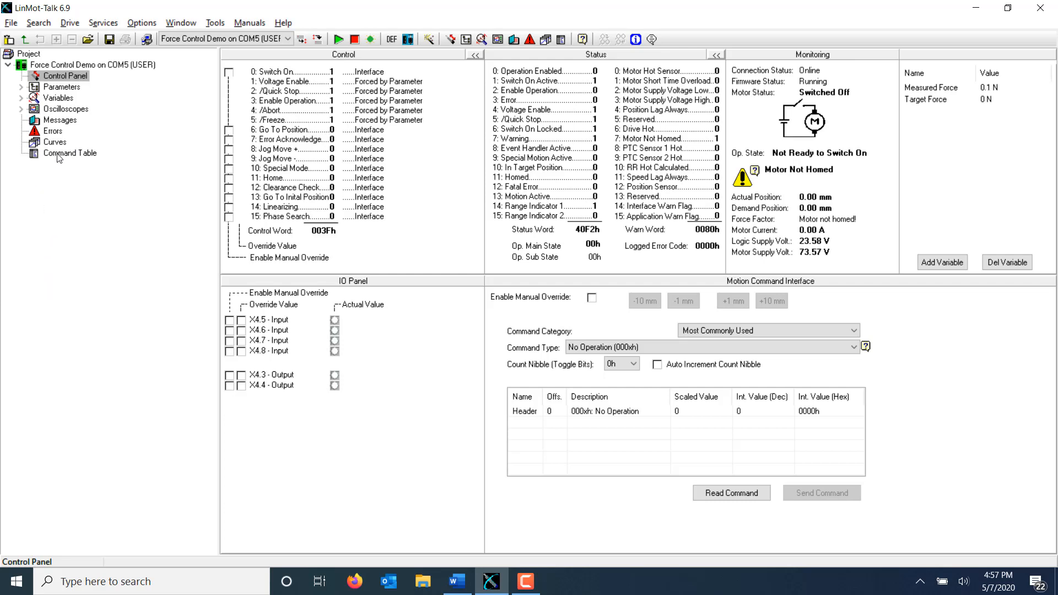
# Start editing command table entry 1 as a 383xh go-to-position with force limit command.
pyautogui.click(70, 153)
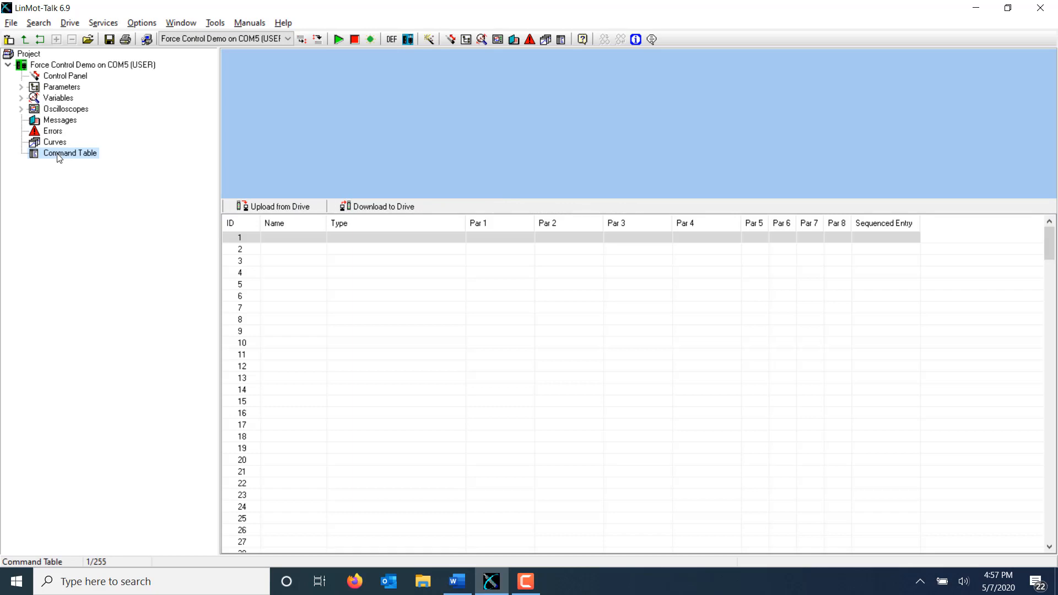
pyautogui.click(365, 237)
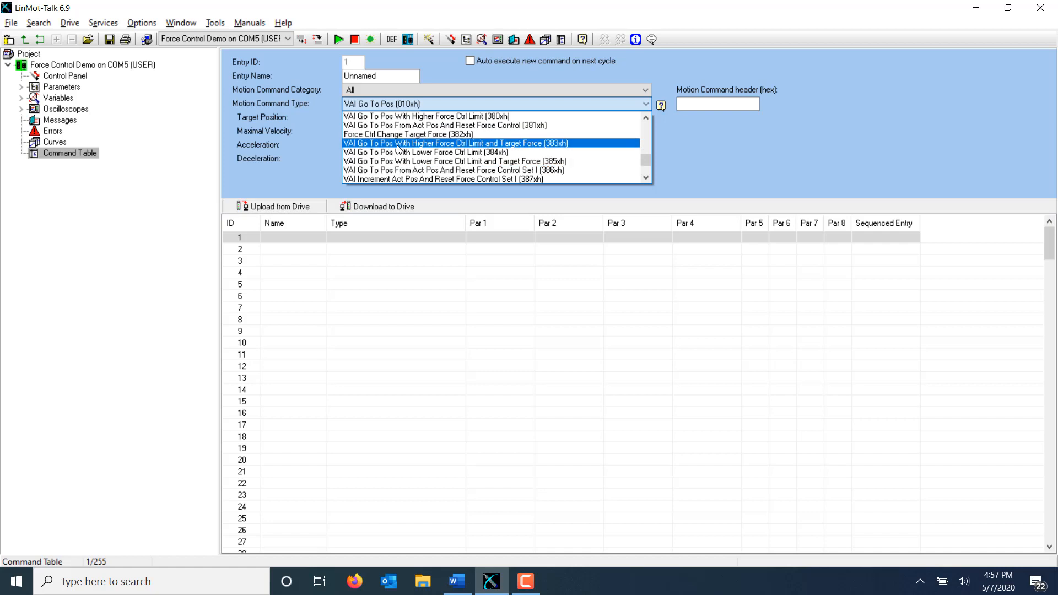
pyautogui.click(456, 142)
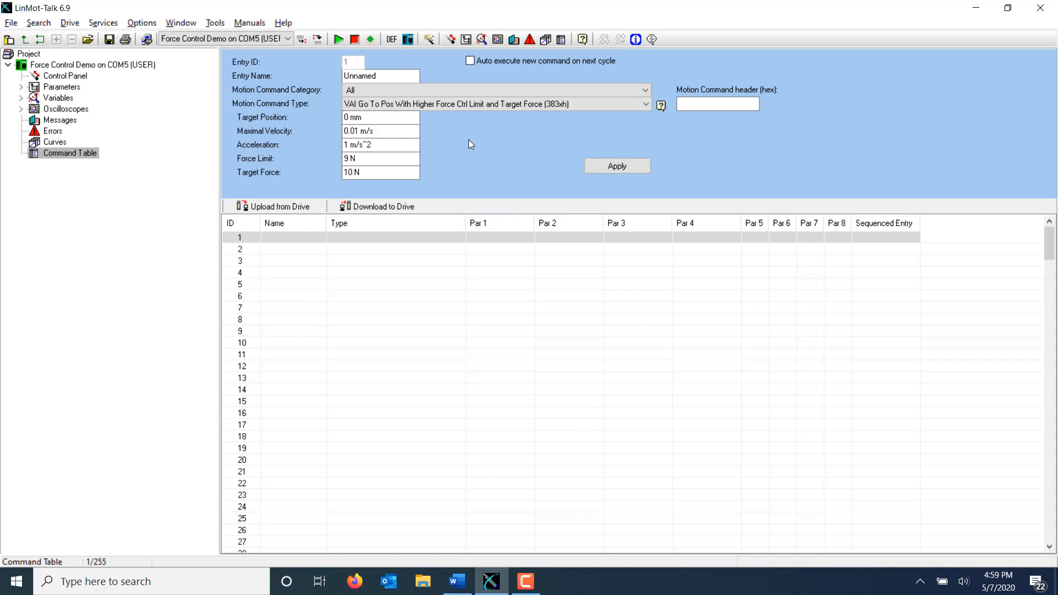
# Set target position 70 mm, force limit 14 N, target force 15 N and apply entry 1.
pyautogui.click(380, 117)
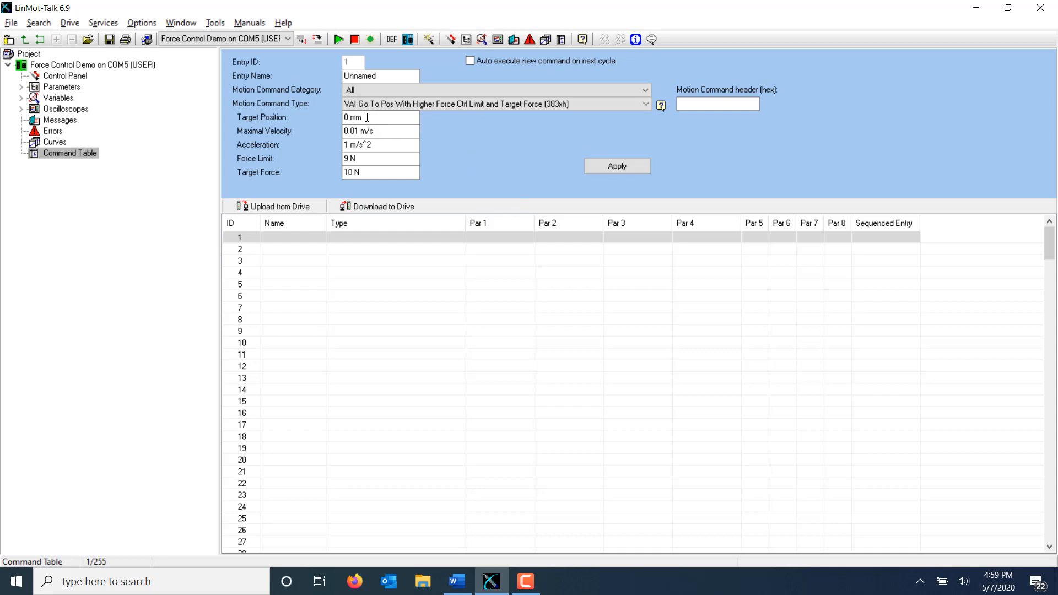
pyautogui.click(378, 131)
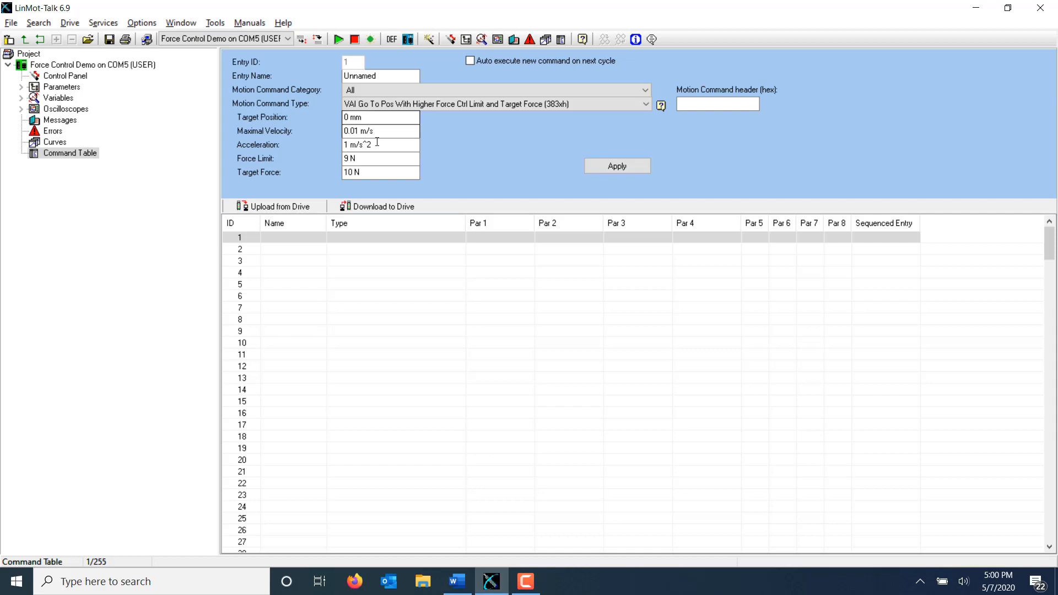
pyautogui.click(381, 116)
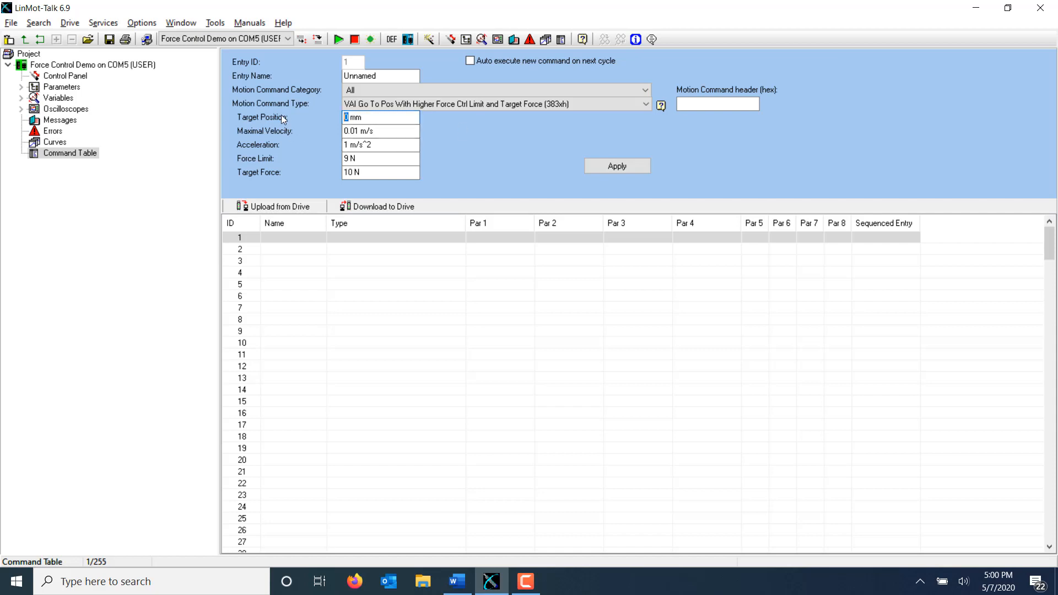
pyautogui.write('70')
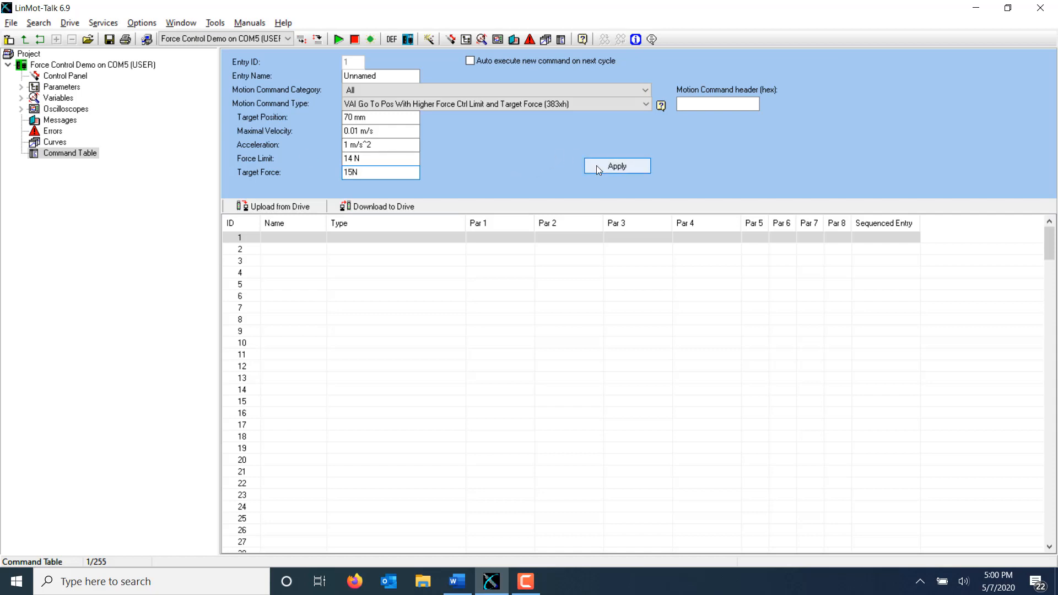
pyautogui.click(615, 167)
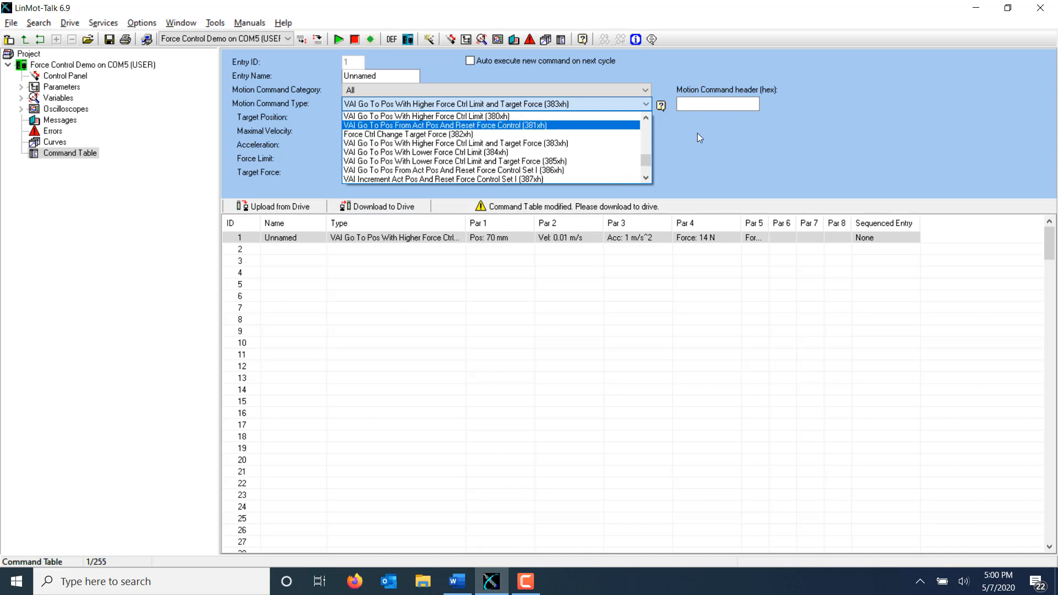
# Make entry 2 a 381xh go to 0 mm resetting force control, 1 m/s, 10 m/s^2, and apply.
pyautogui.click(456, 143)
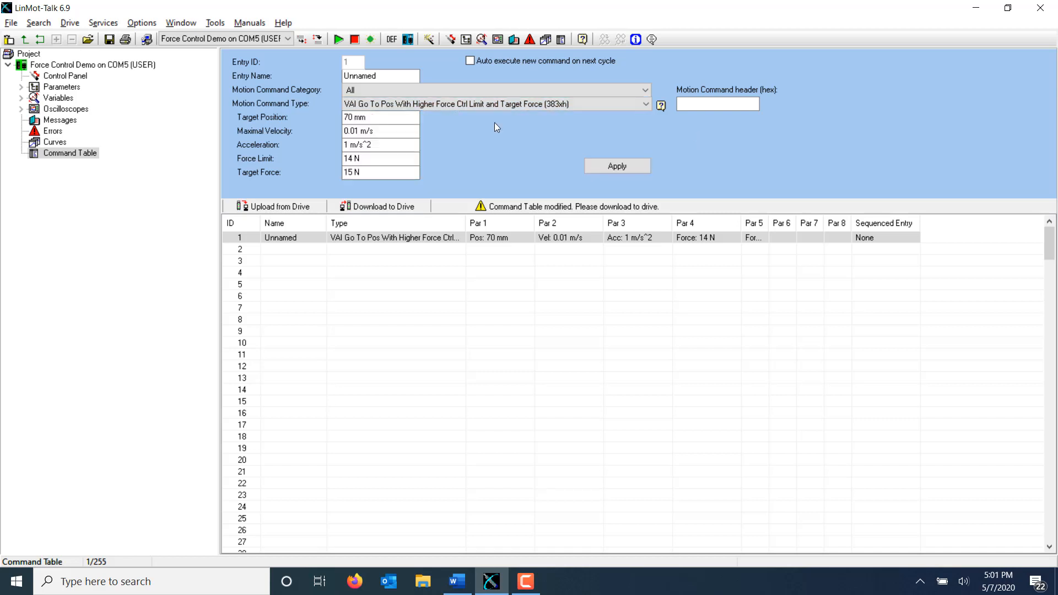
pyautogui.moveTo(441, 175)
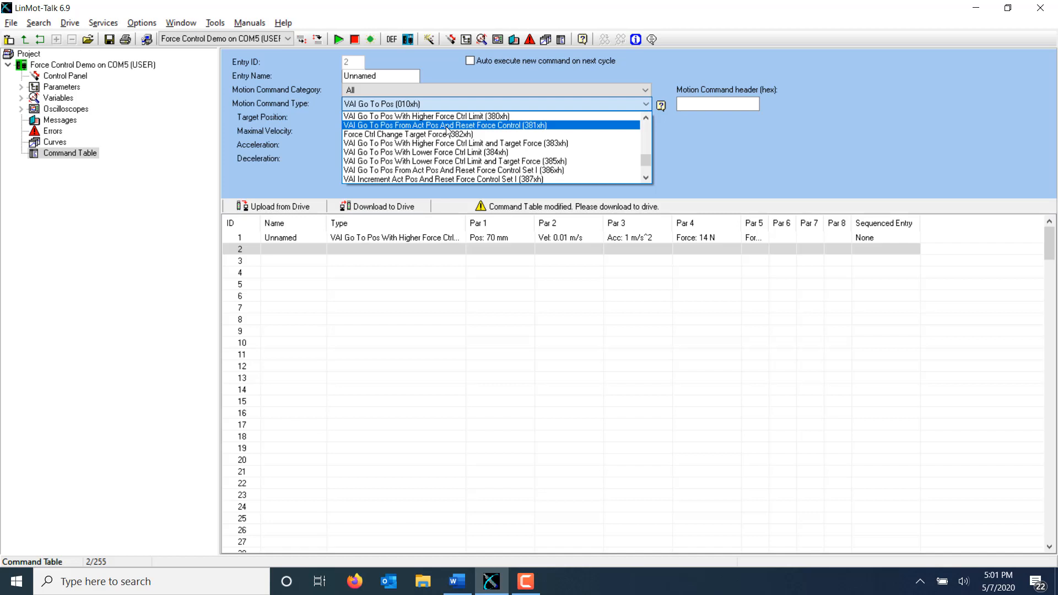
pyautogui.click(444, 126)
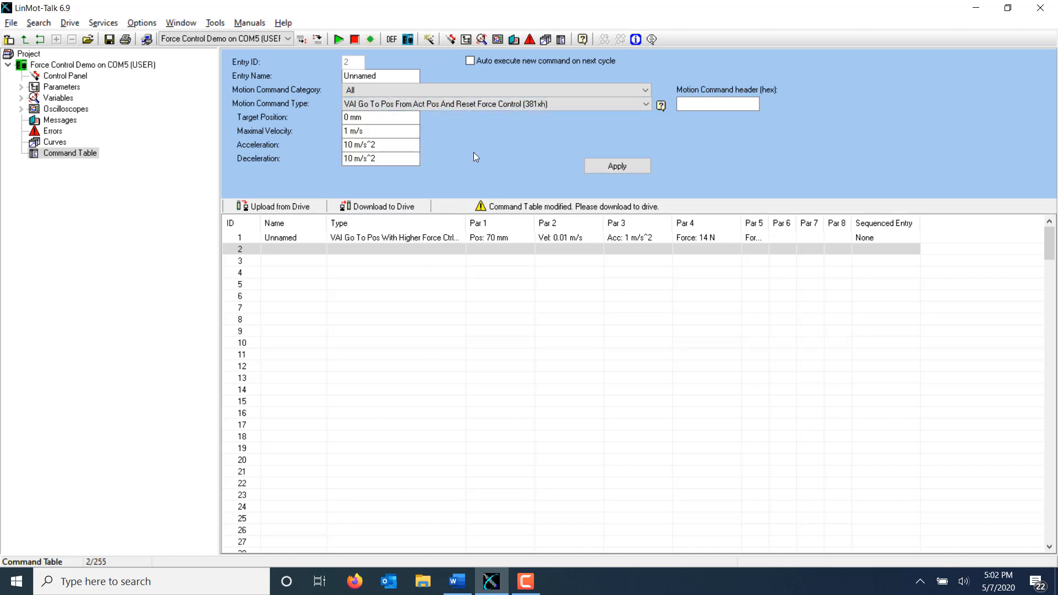
pyautogui.click(380, 117)
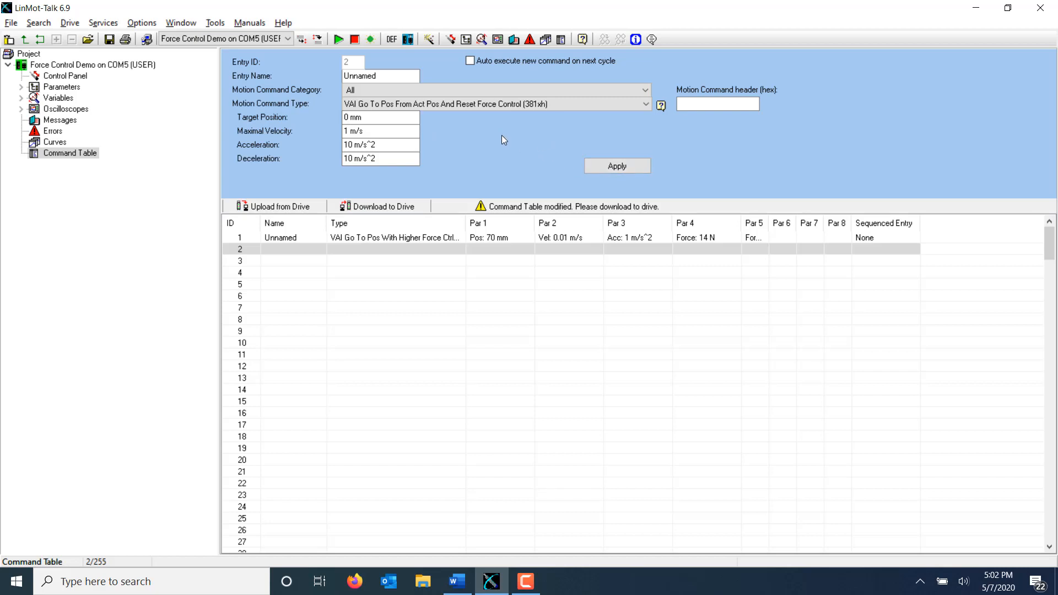
pyautogui.moveTo(549, 149)
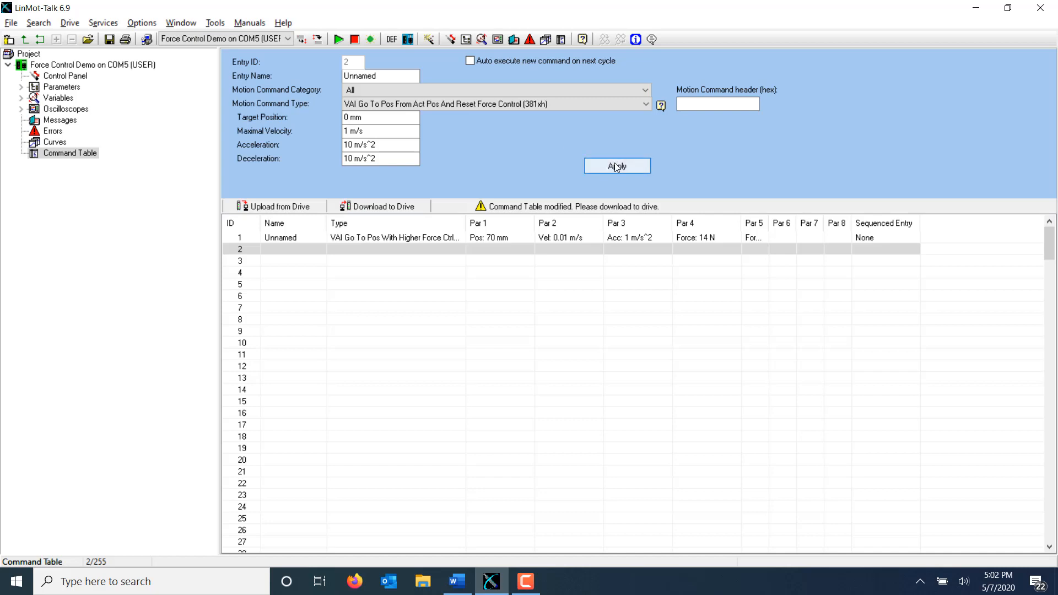
pyautogui.click(616, 167)
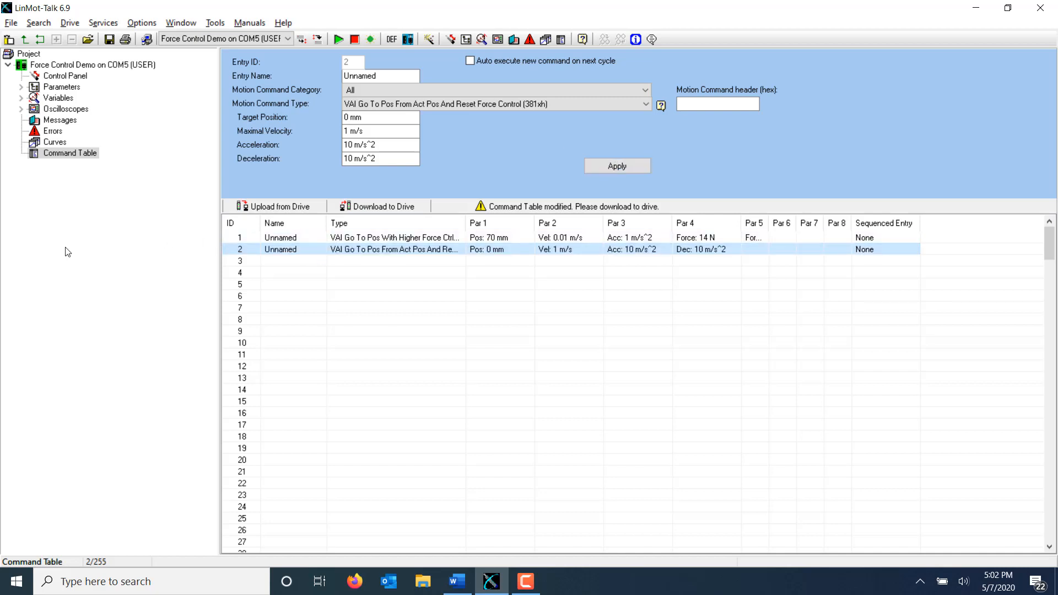
pyautogui.moveTo(402, 183)
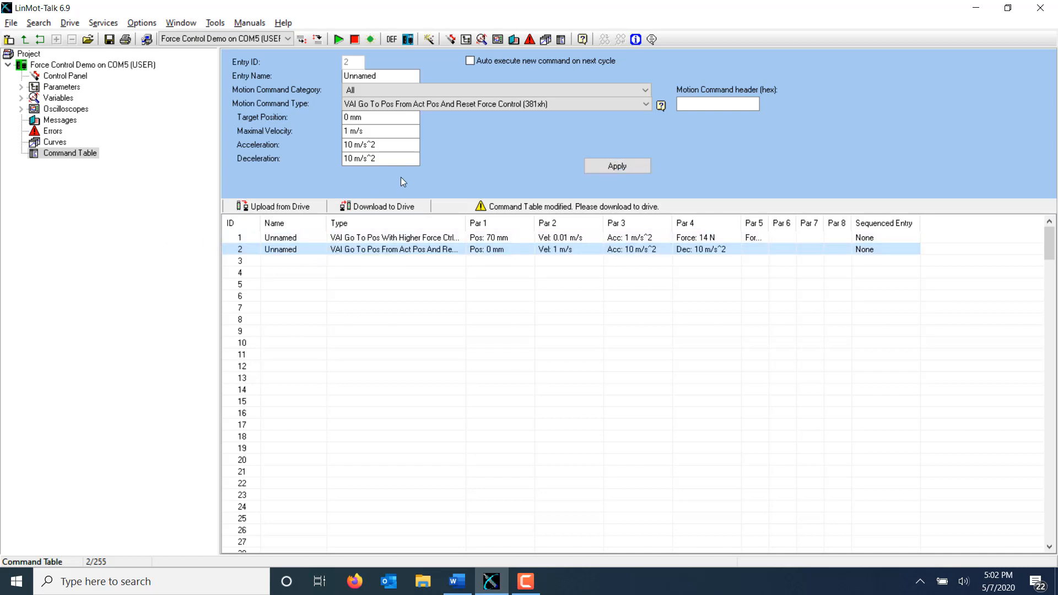
pyautogui.moveTo(382, 206)
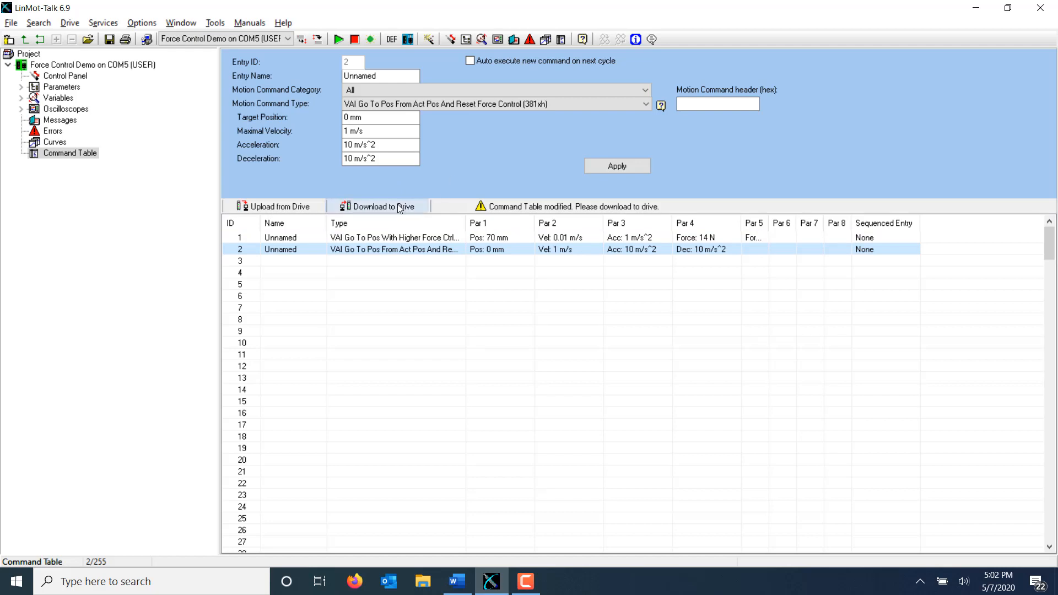
# Download the two-entry command table to the drive, confirming the overwrite warning.
pyautogui.click(380, 206)
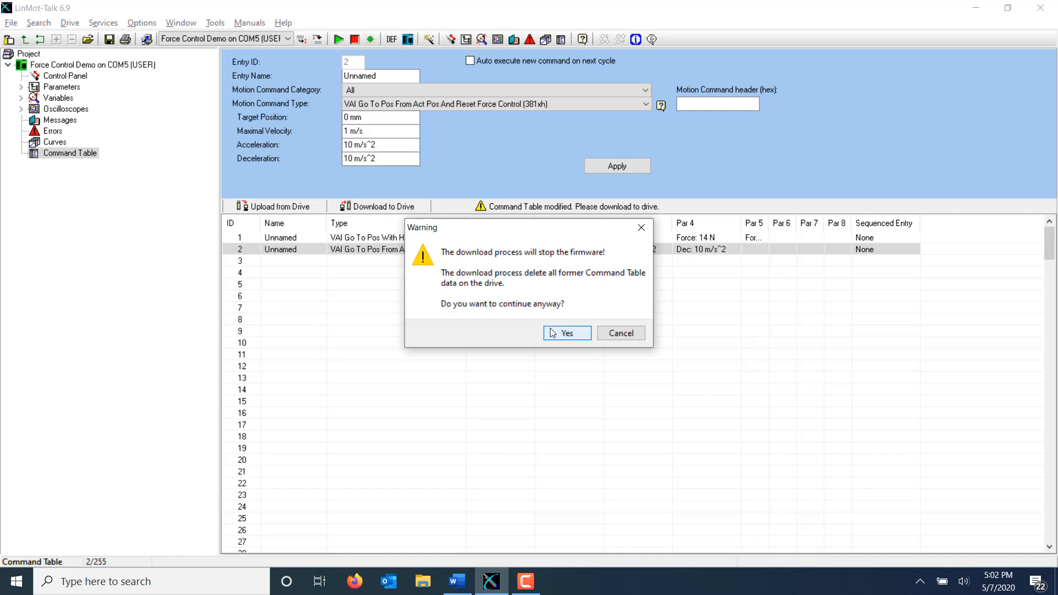
pyautogui.click(566, 333)
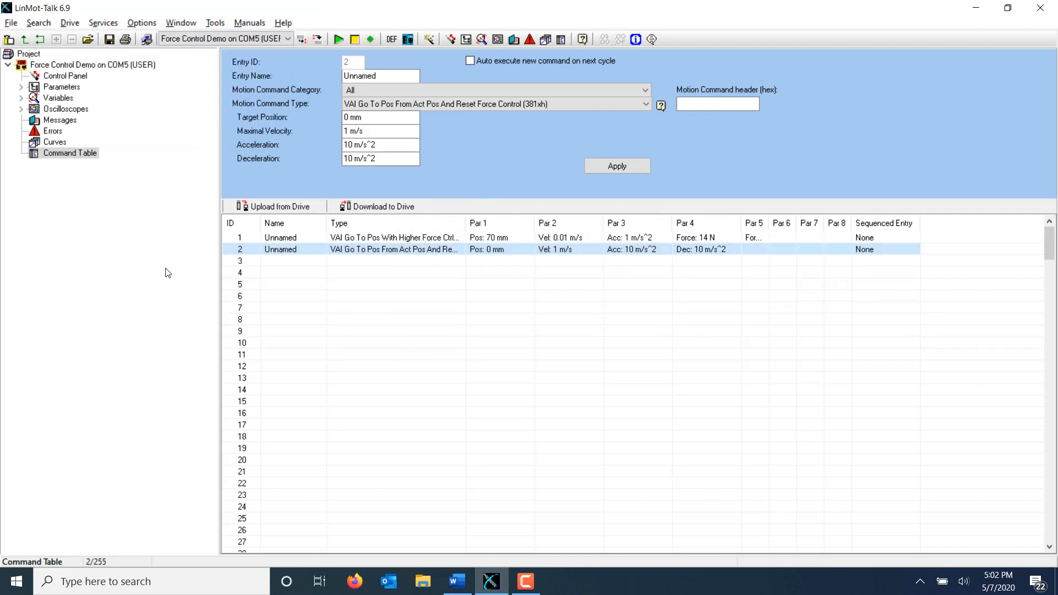
pyautogui.moveTo(104, 232)
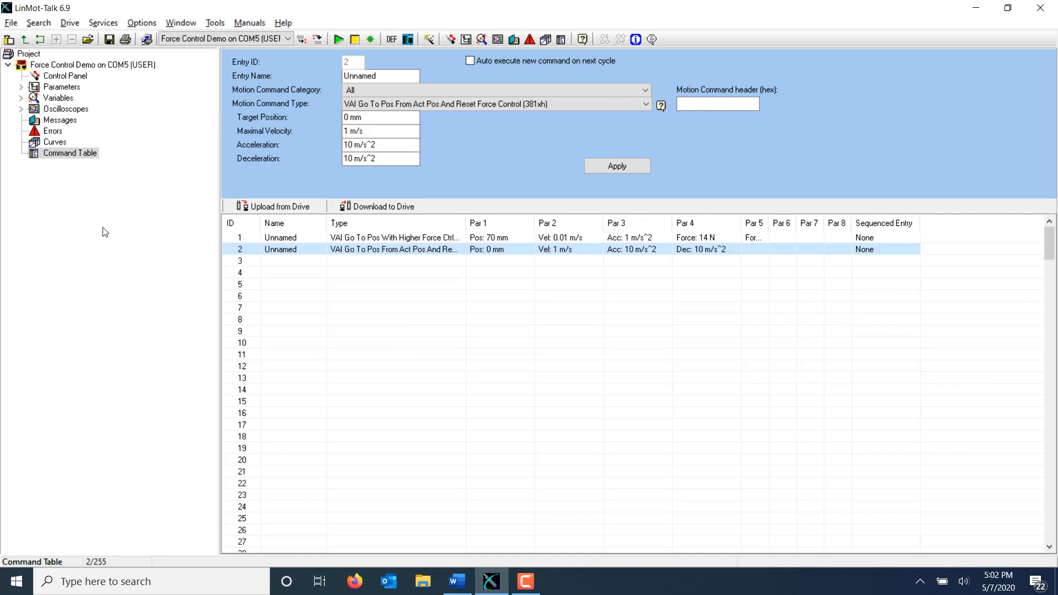
pyautogui.moveTo(13, 91)
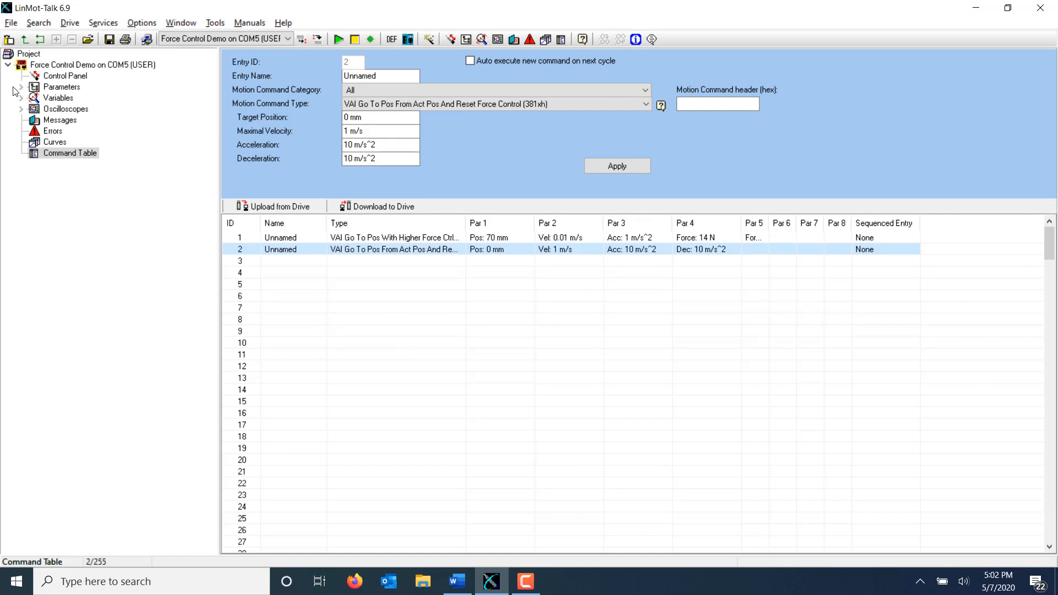
# Review Dig In X4.6 Function and Trigger Modes under I/O Definitions, then expand Motion Interface.
pyautogui.click(21, 86)
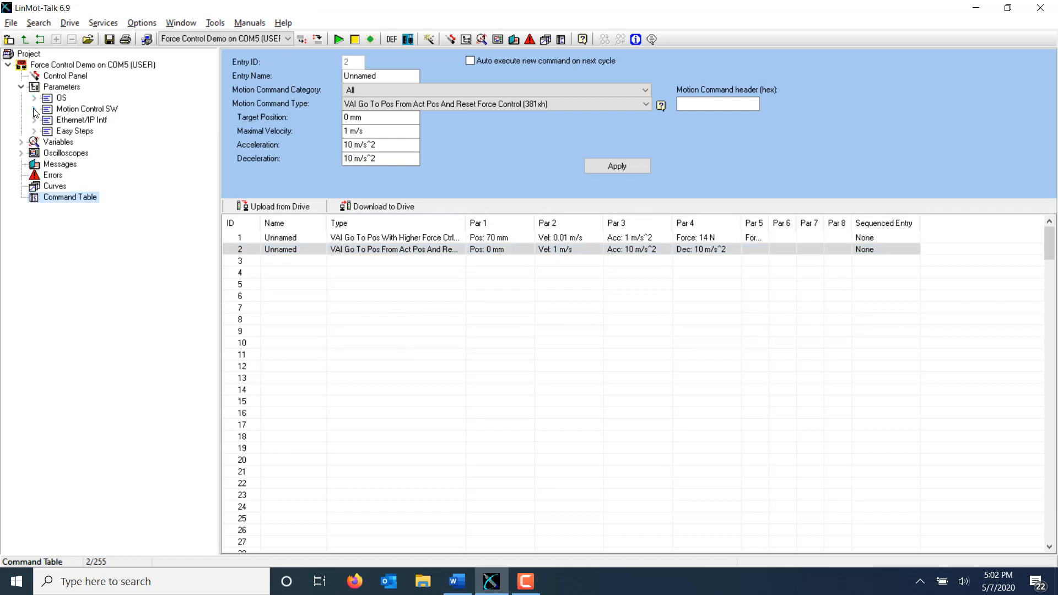
pyautogui.click(35, 109)
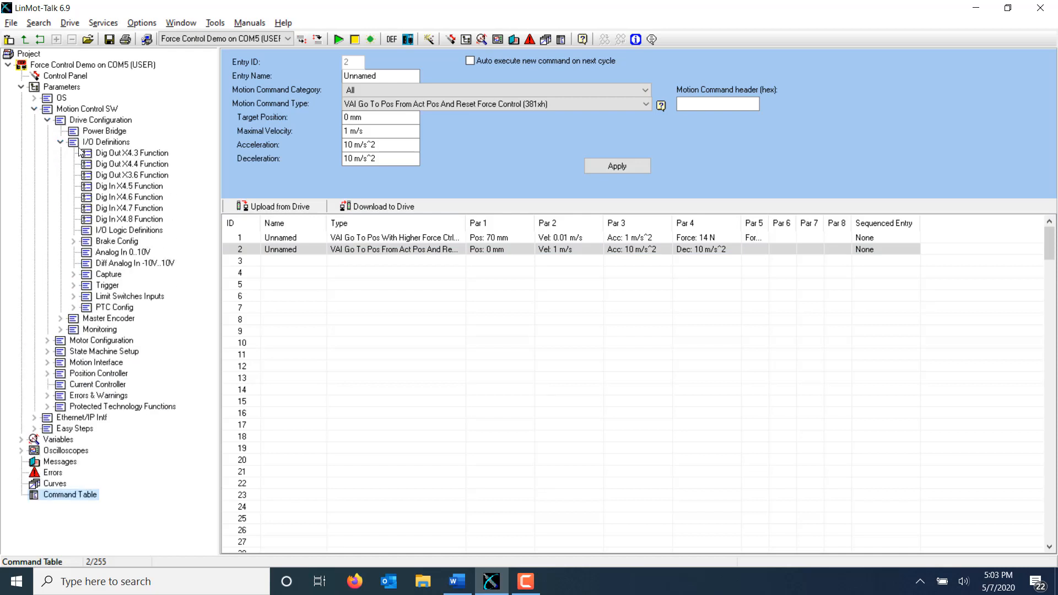
pyautogui.click(130, 197)
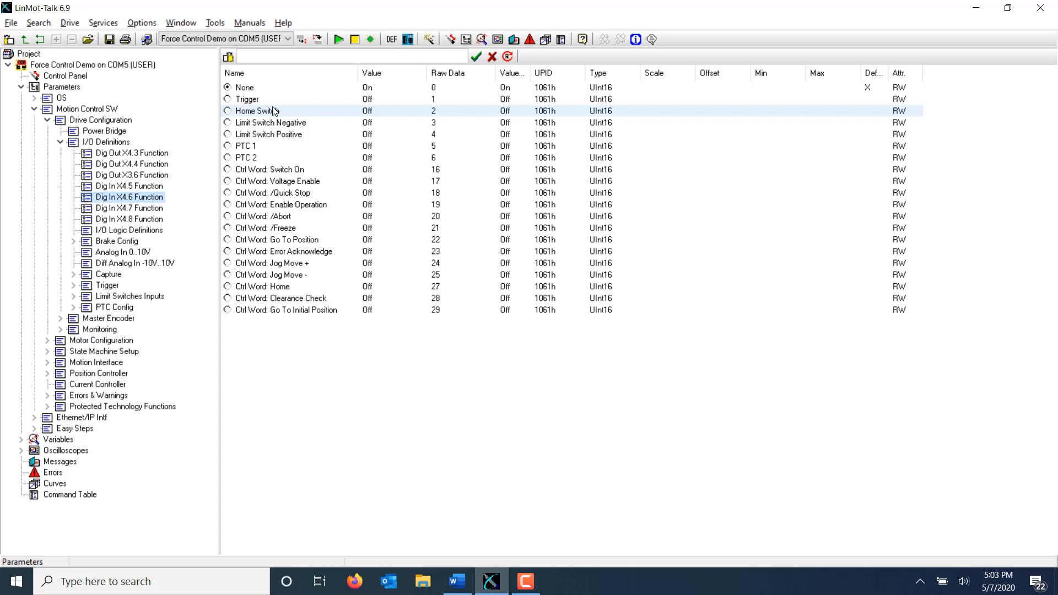
pyautogui.click(227, 99)
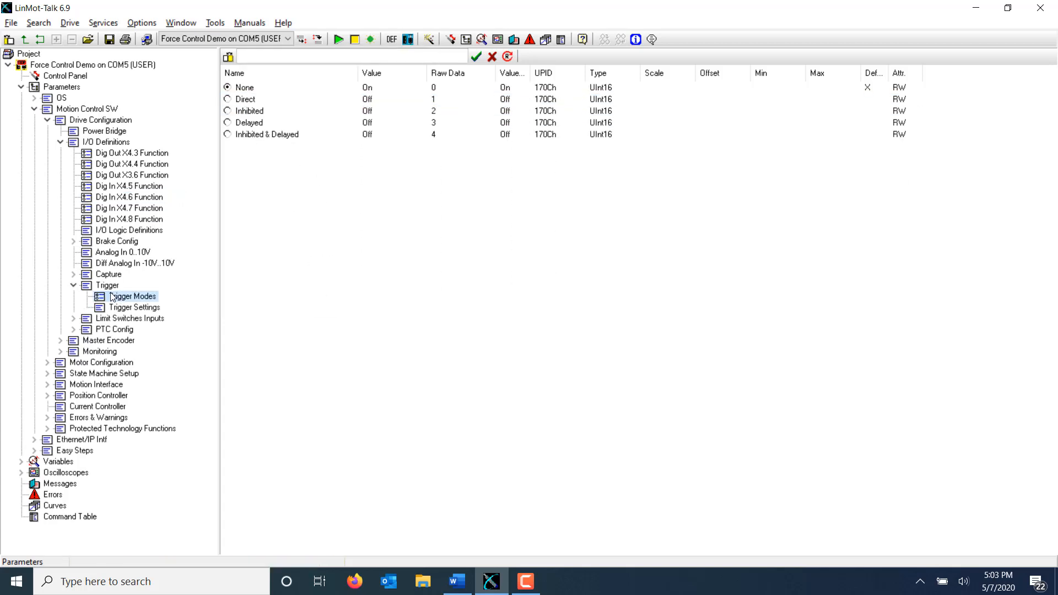
pyautogui.click(227, 99)
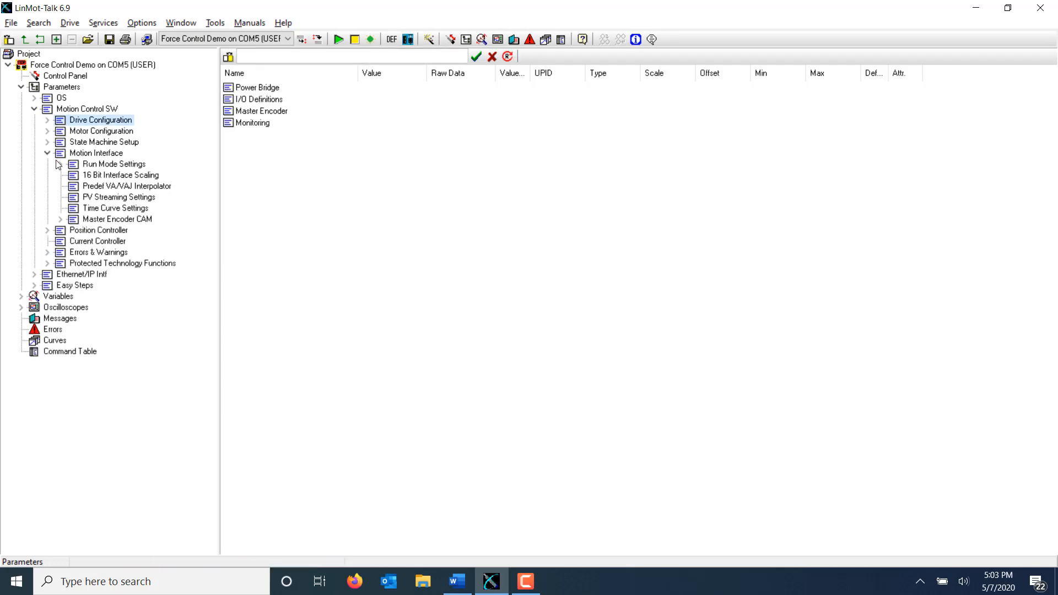
# Select Triggered Command Table as the drive's run mode.
pyautogui.click(113, 164)
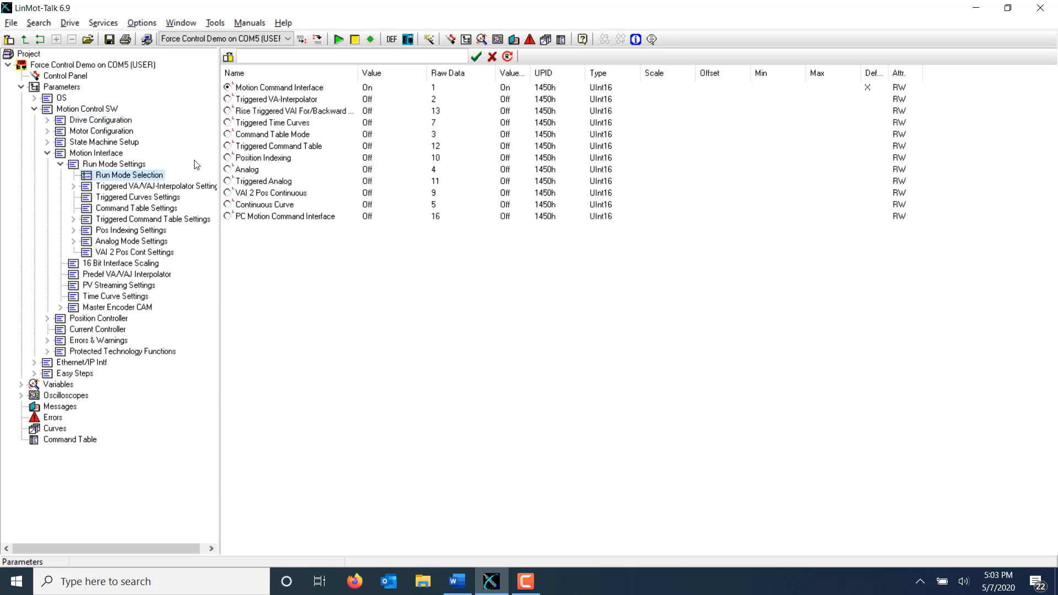
pyautogui.click(279, 146)
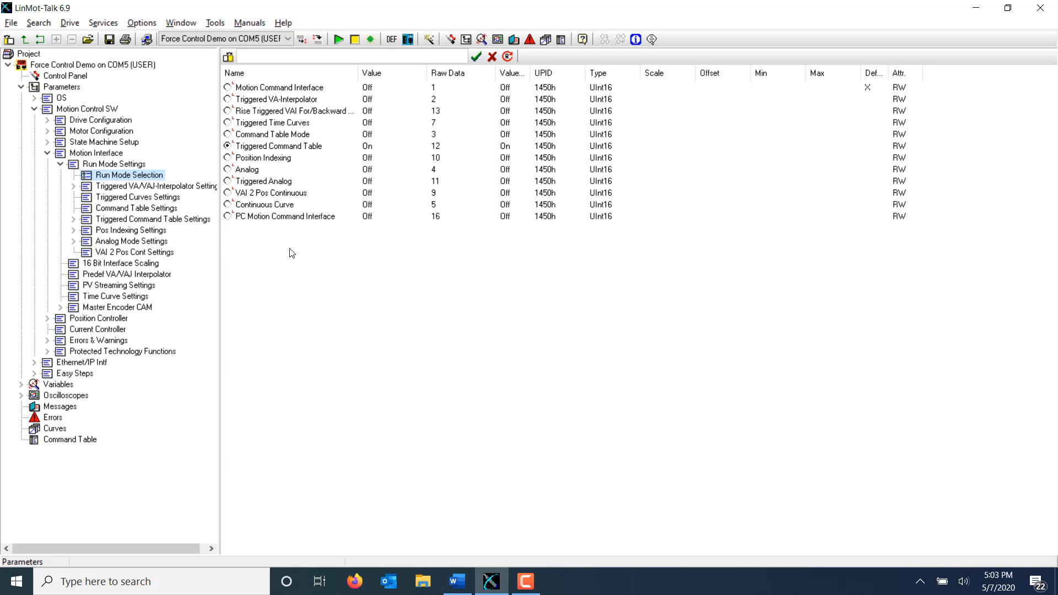
pyautogui.click(152, 219)
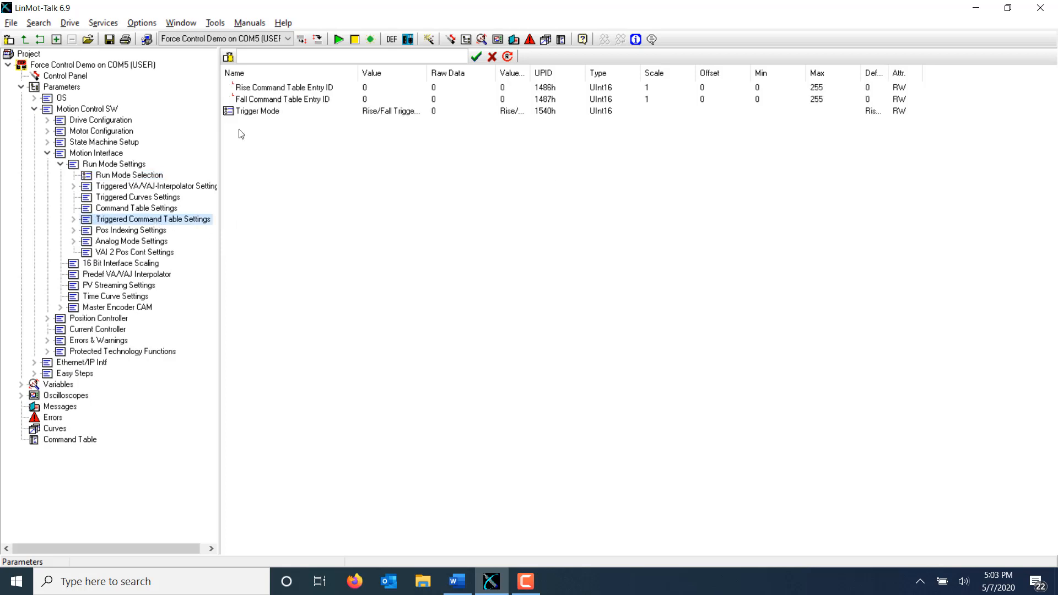
# Set Rise Command Table Entry ID to 1 in the triggered command table settings.
pyautogui.click(283, 87)
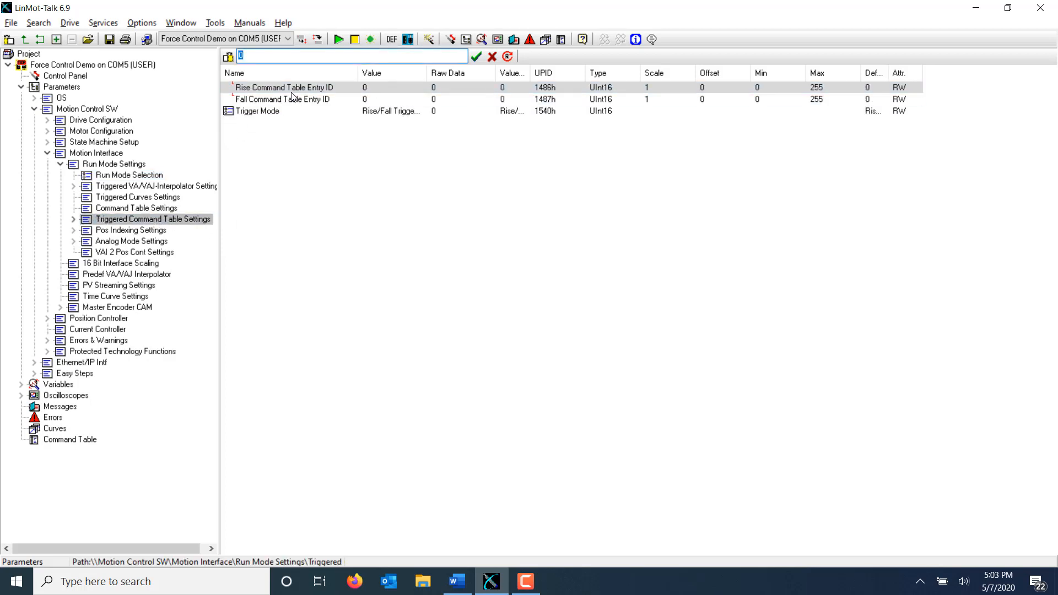
pyautogui.write('1')
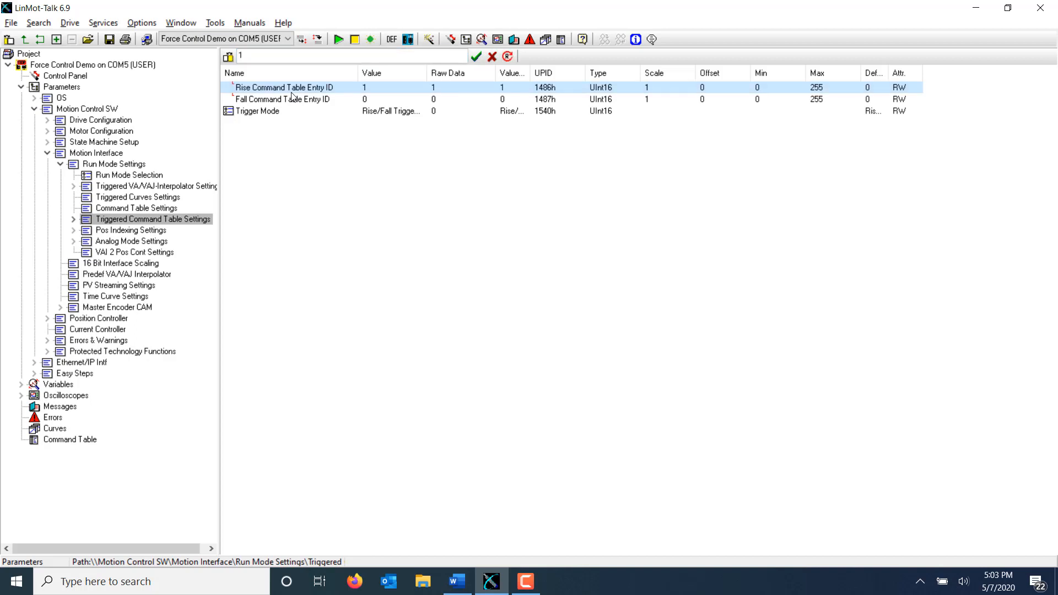
pyautogui.click(282, 99)
pyautogui.write('2')
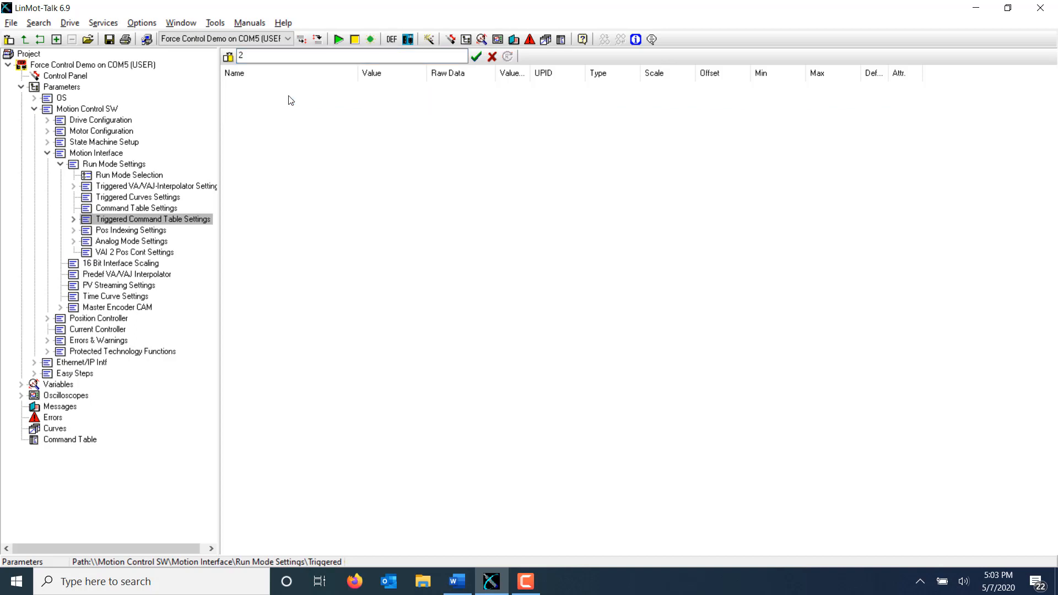
pyautogui.click(282, 99)
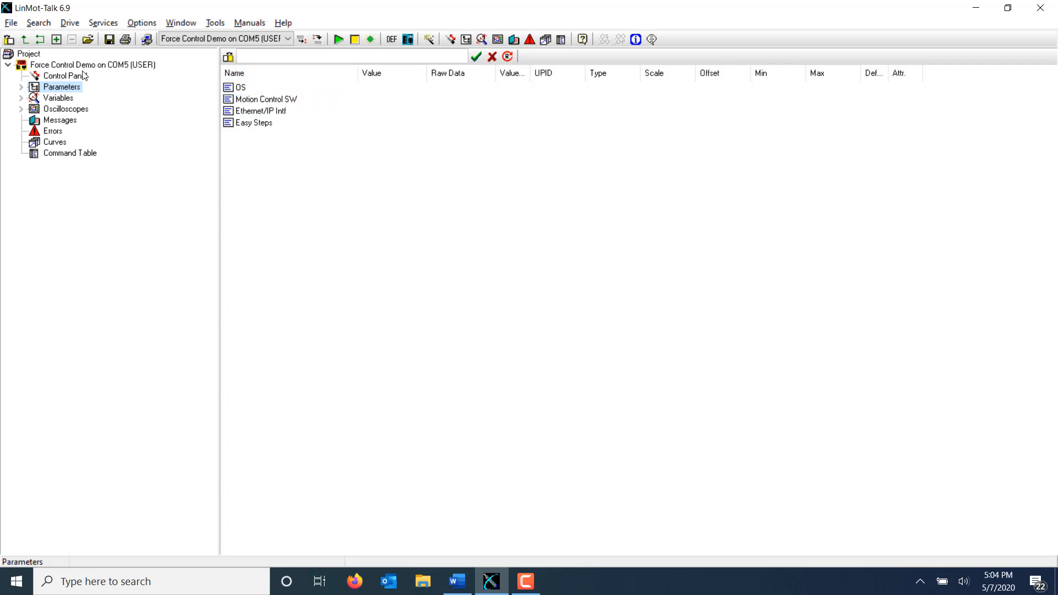
# Force input X4.6 high via manual override to run the command table to ~57.6 mm at 14.7 N, then release it.
pyautogui.click(64, 76)
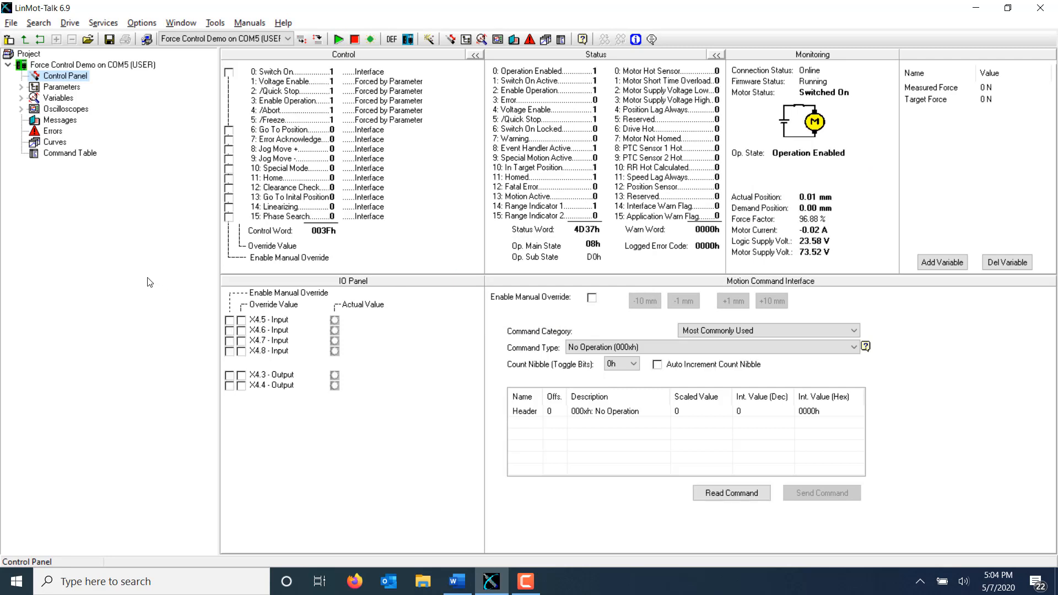
pyautogui.moveTo(175, 327)
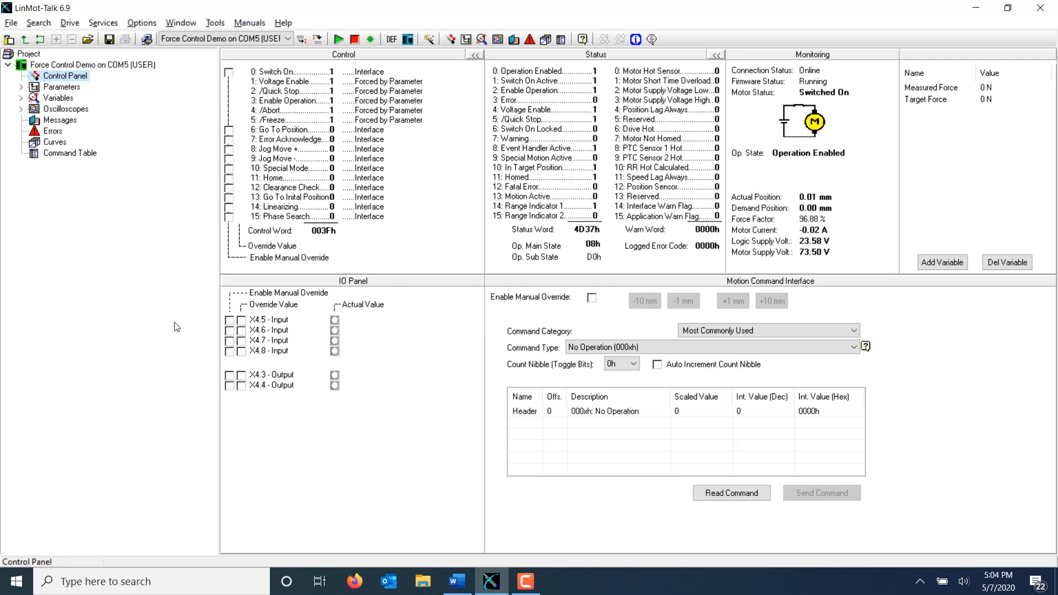
pyautogui.moveTo(217, 340)
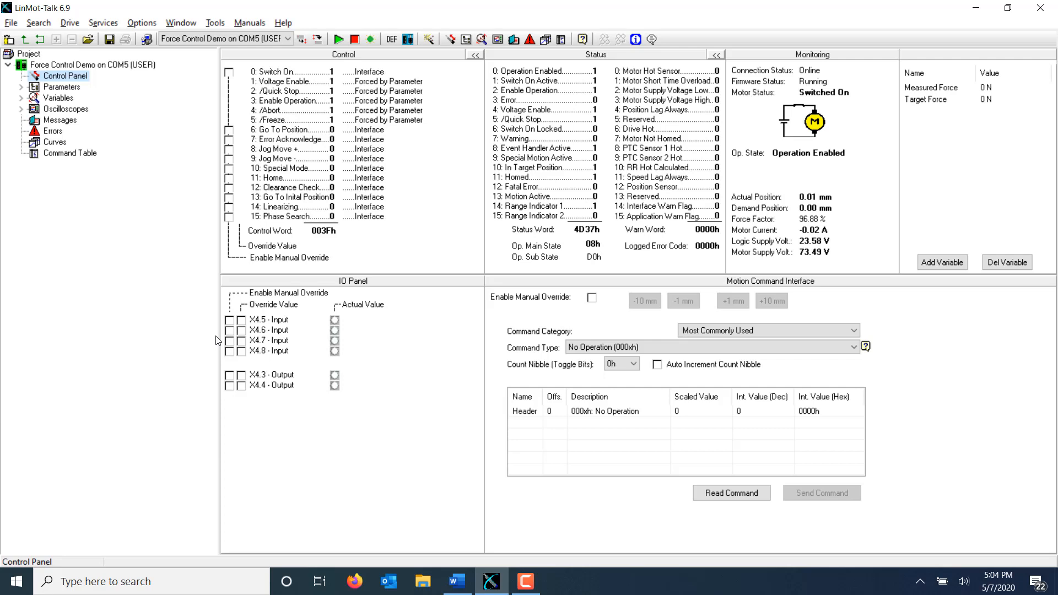
pyautogui.click(230, 332)
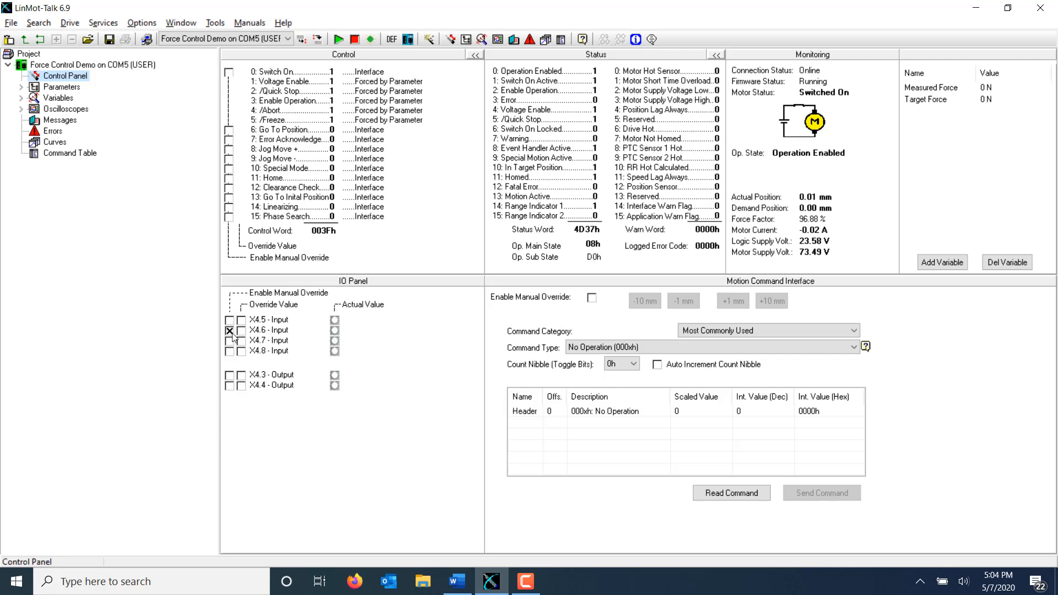
pyautogui.click(240, 329)
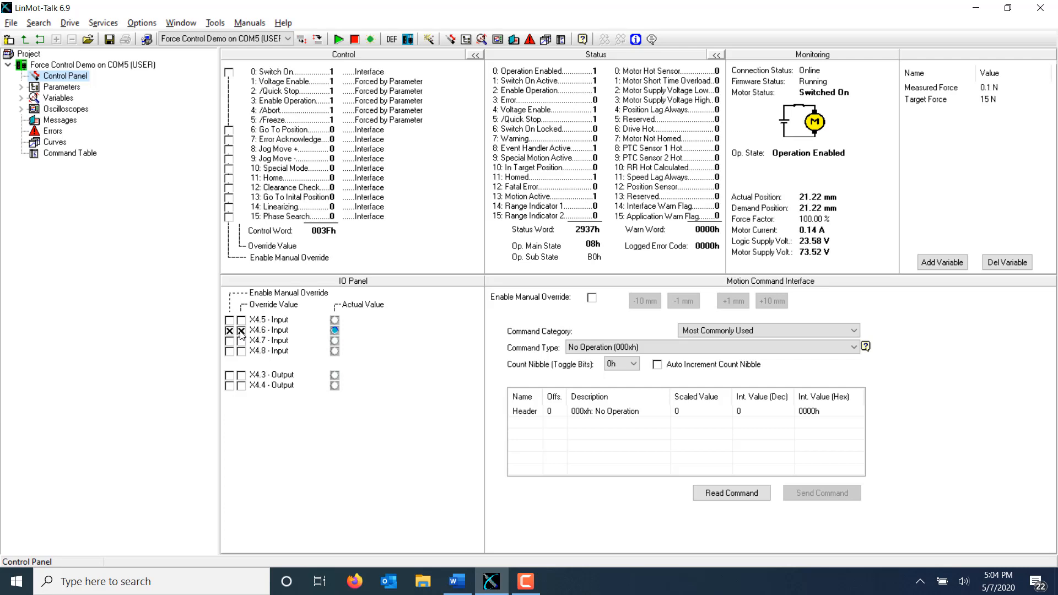
pyautogui.click(22, 86)
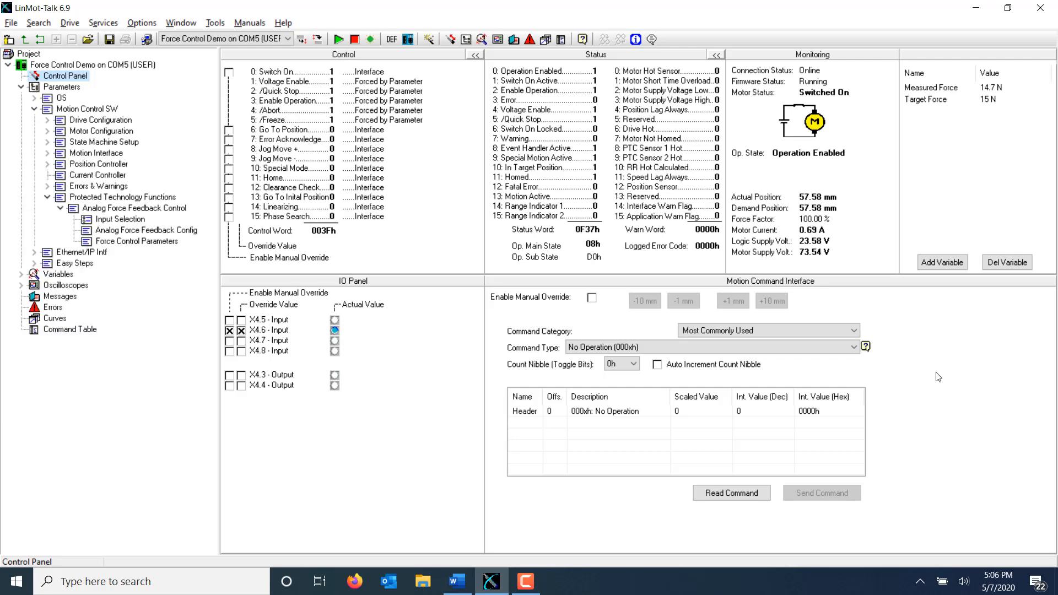
pyautogui.moveTo(983, 115)
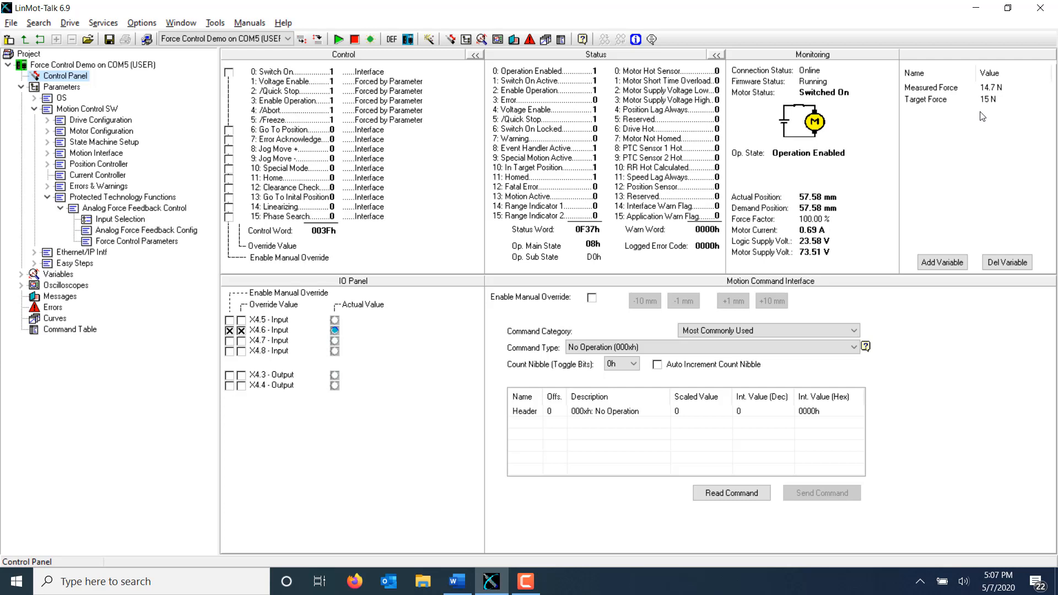
pyautogui.moveTo(584, 145)
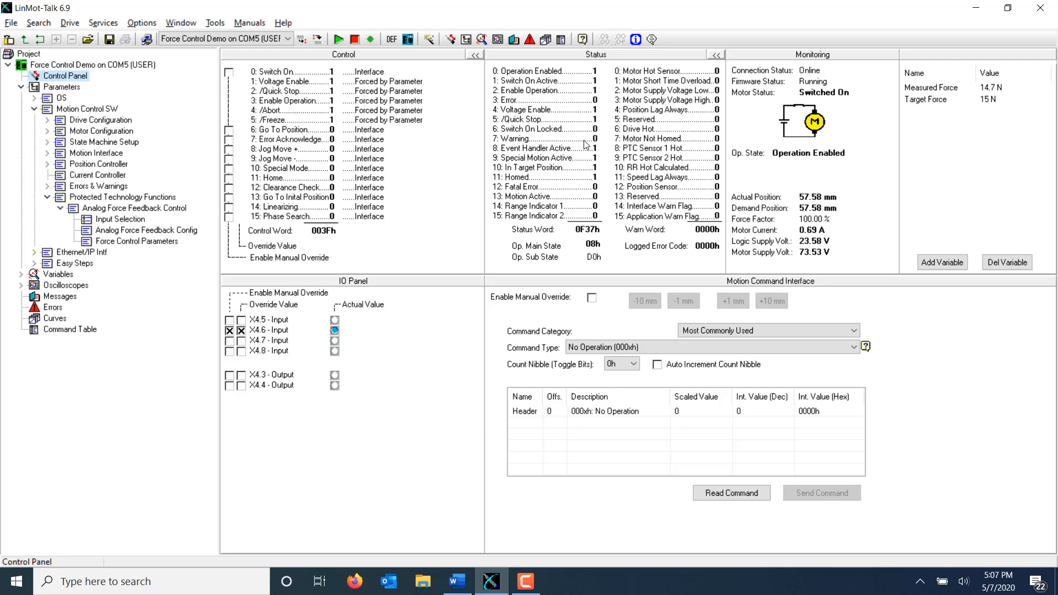
pyautogui.moveTo(599, 164)
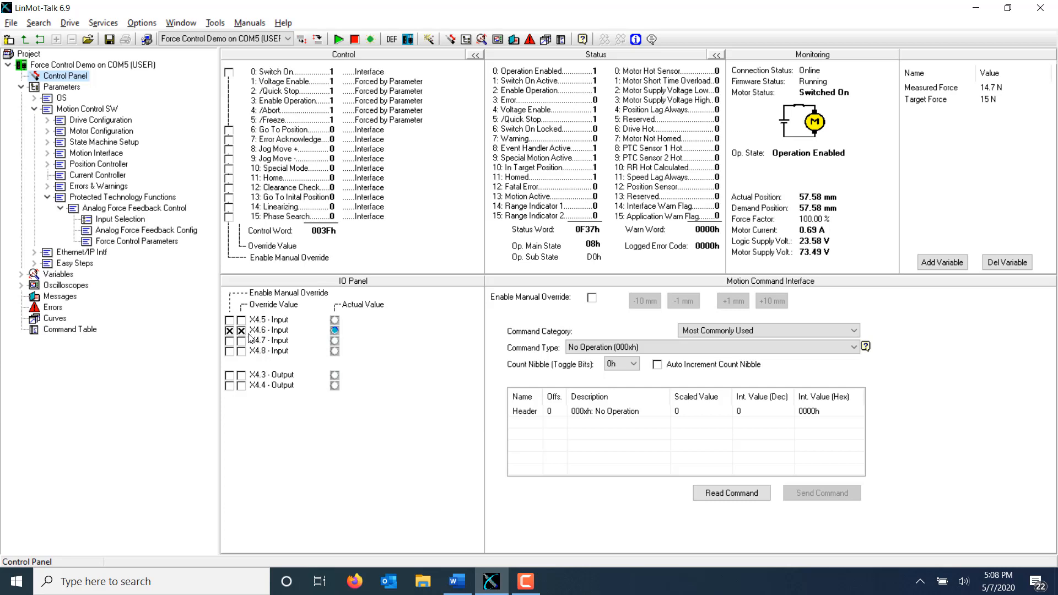
pyautogui.click(242, 330)
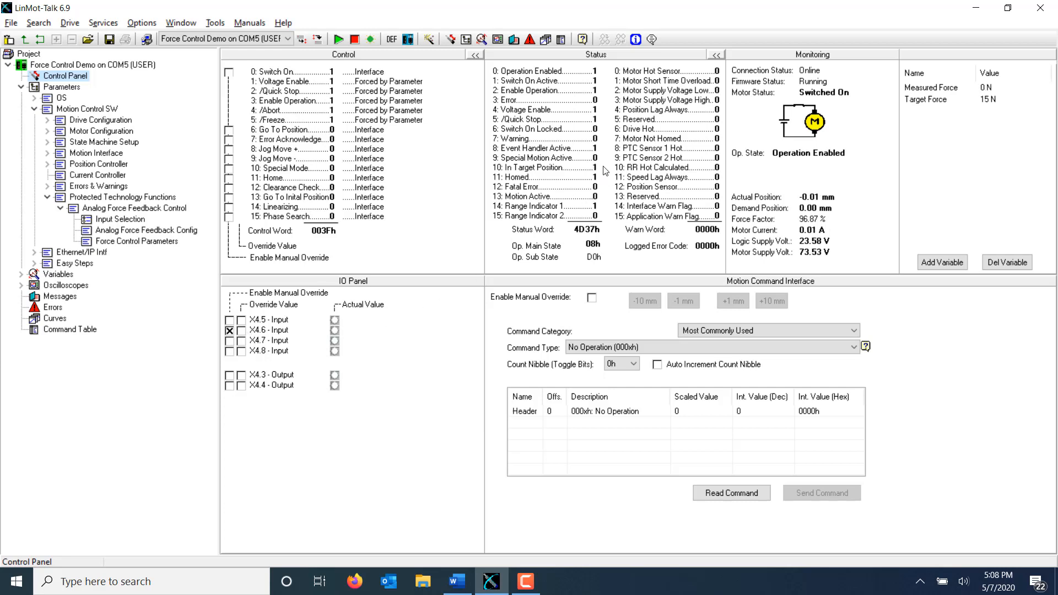
pyautogui.moveTo(600, 165)
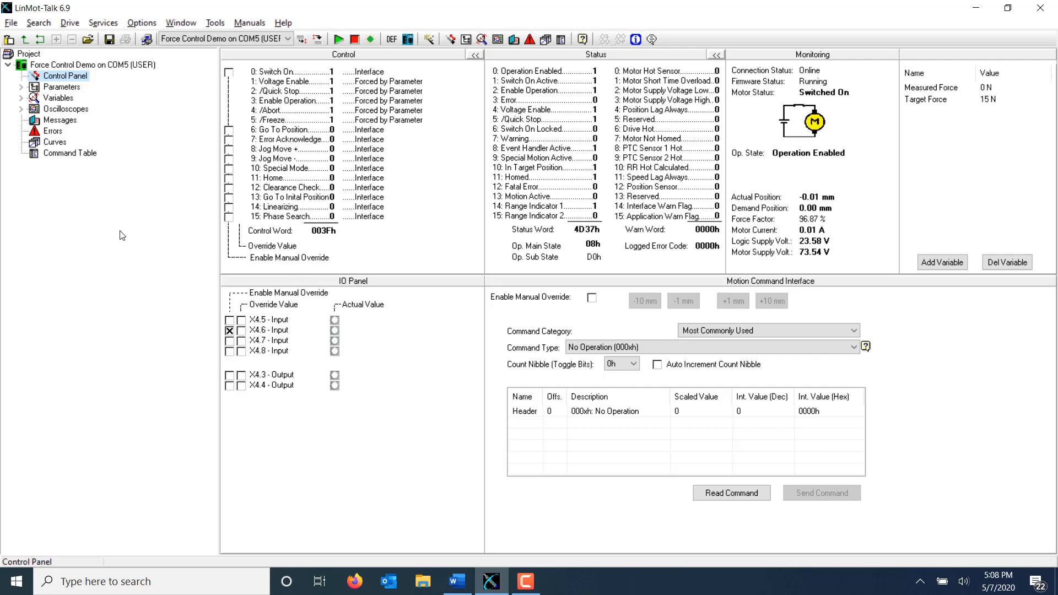
pyautogui.moveTo(20, 107)
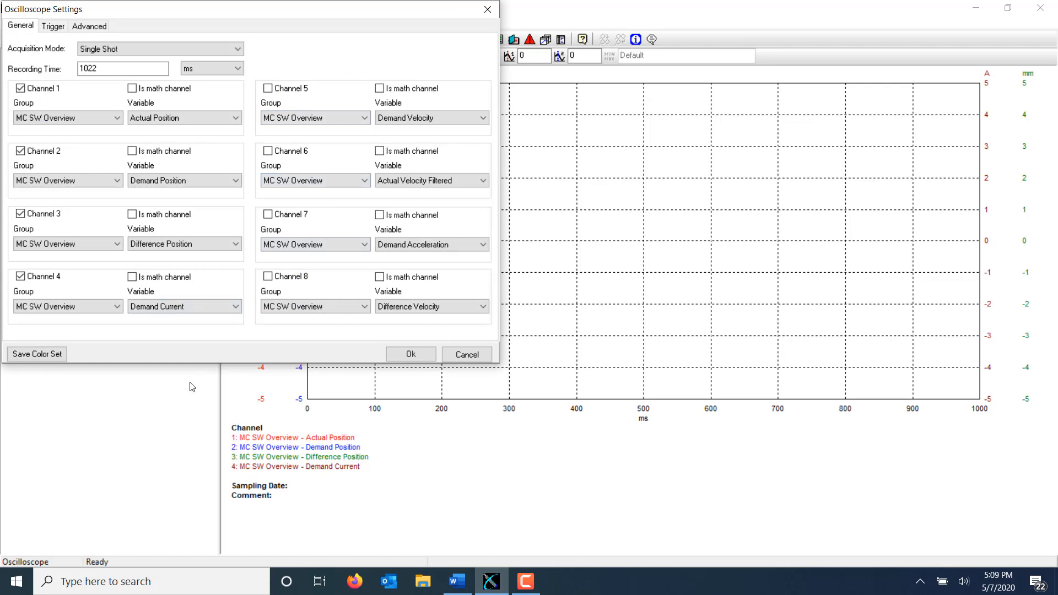
pyautogui.moveTo(182, 387)
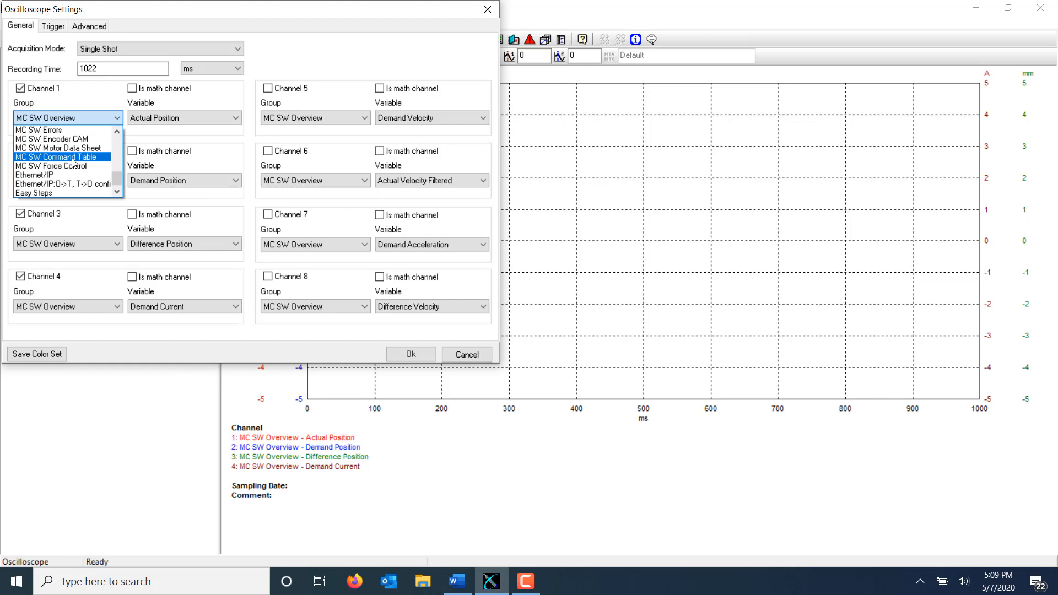
# Assign oscilloscope channels to measured force, target force, Special Motion Active and actual position.
pyautogui.click(64, 166)
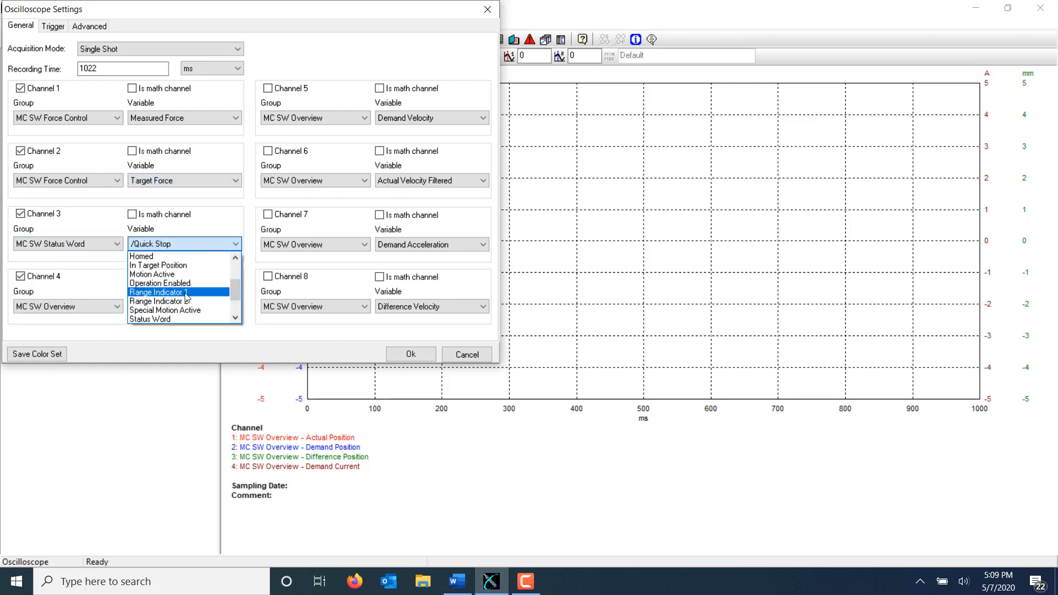
pyautogui.click(164, 309)
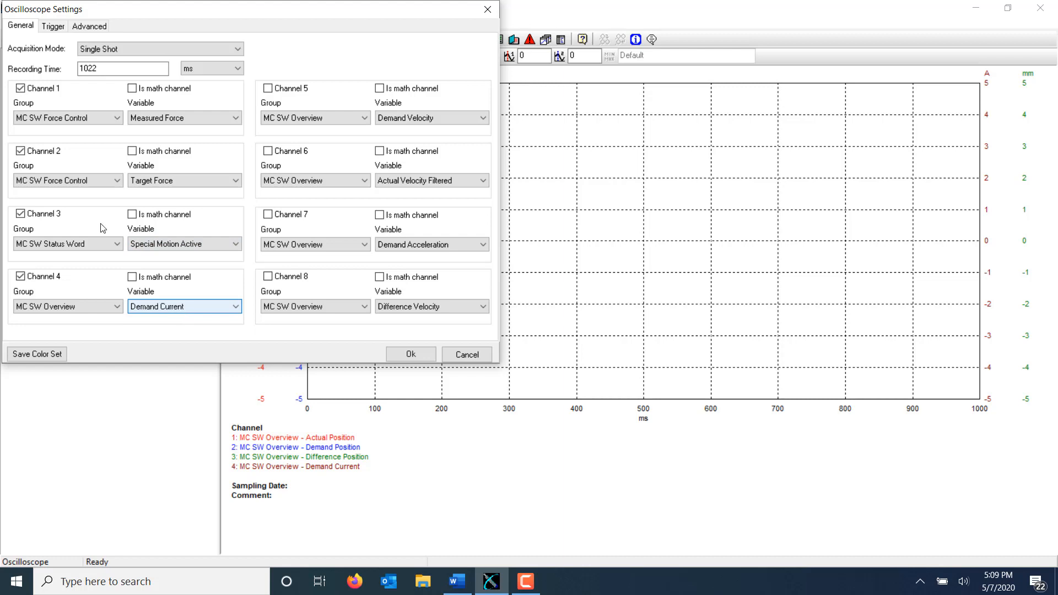
pyautogui.click(182, 307)
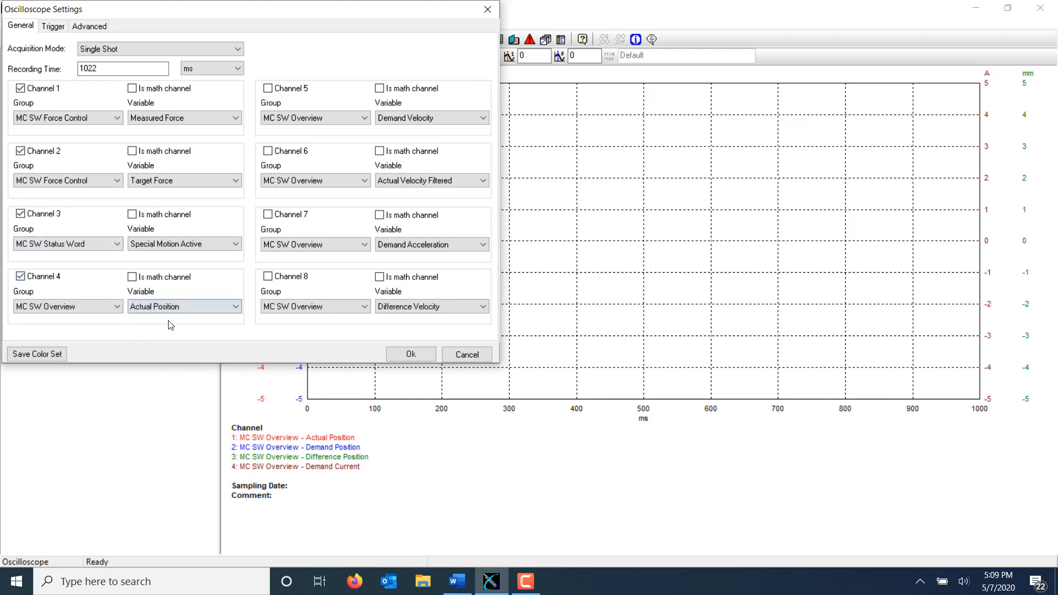
pyautogui.click(53, 26)
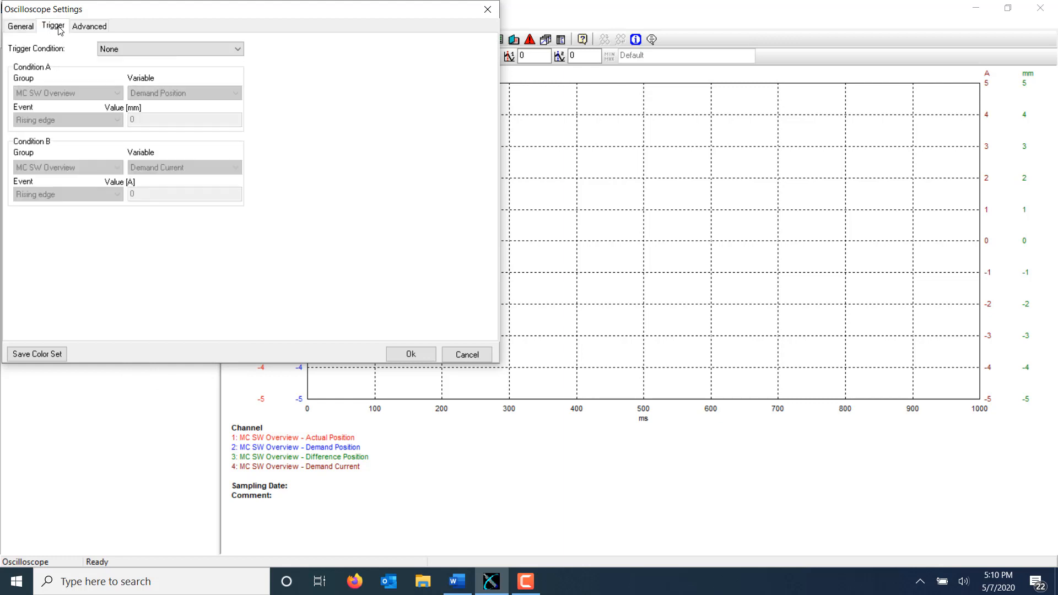
# Trigger on Special Motion Active rising edge with 10% pretrigger and accept the oscilloscope settings.
pyautogui.click(169, 49)
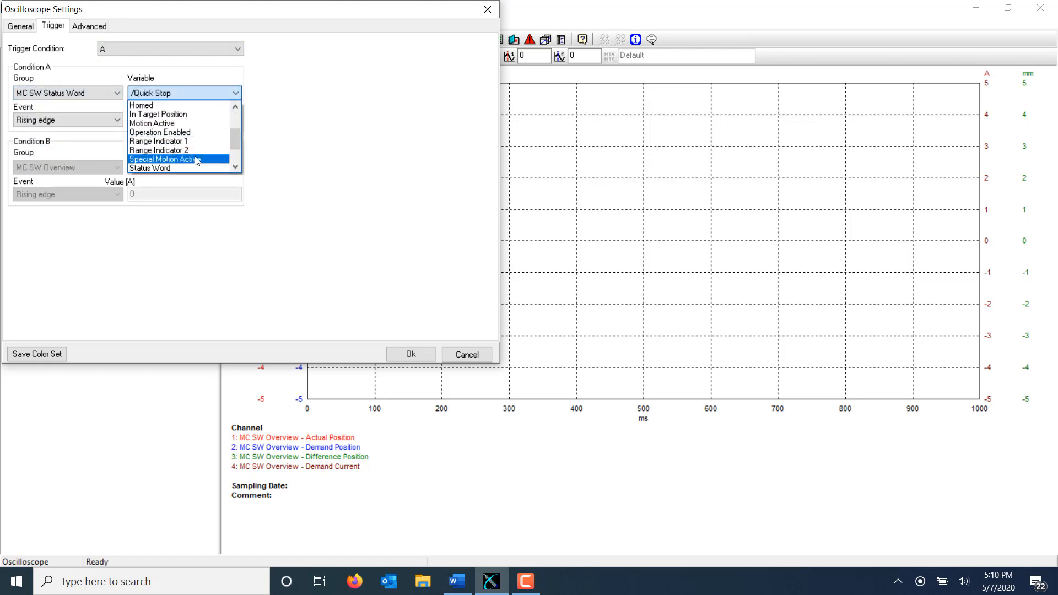
pyautogui.click(88, 25)
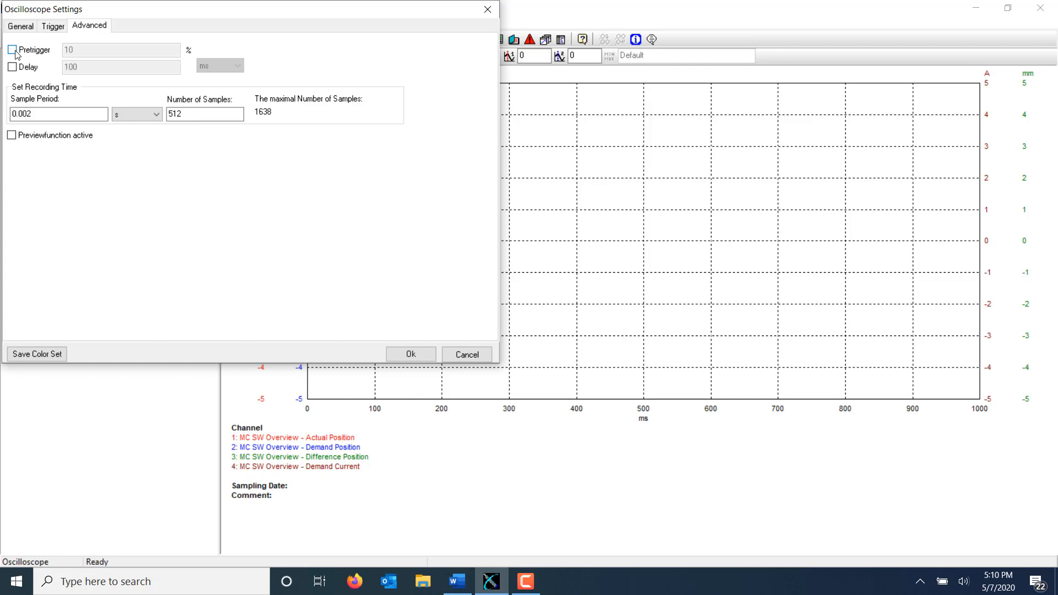
pyautogui.click(11, 50)
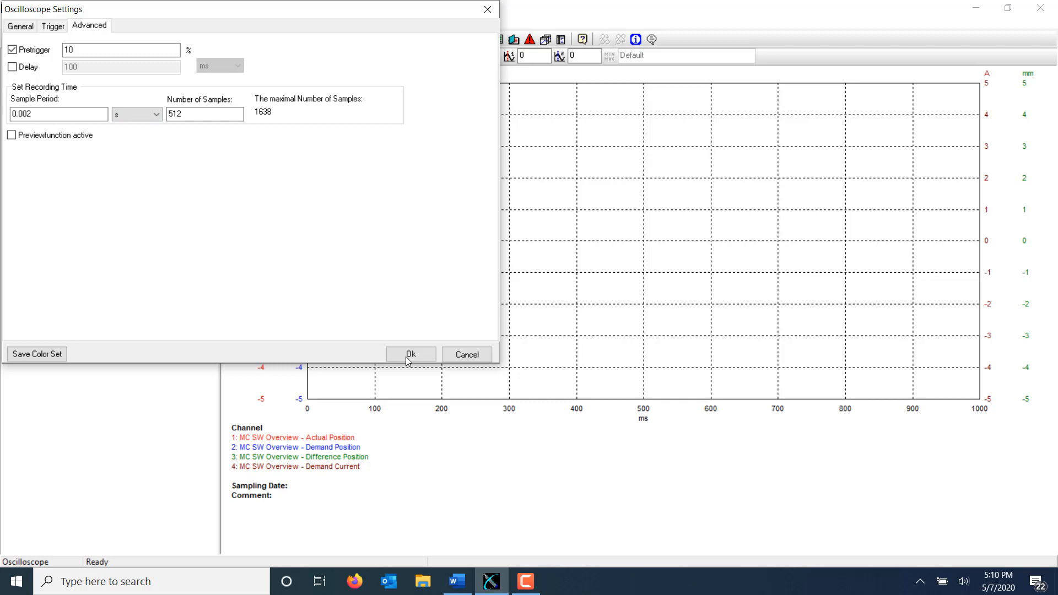
pyautogui.click(409, 354)
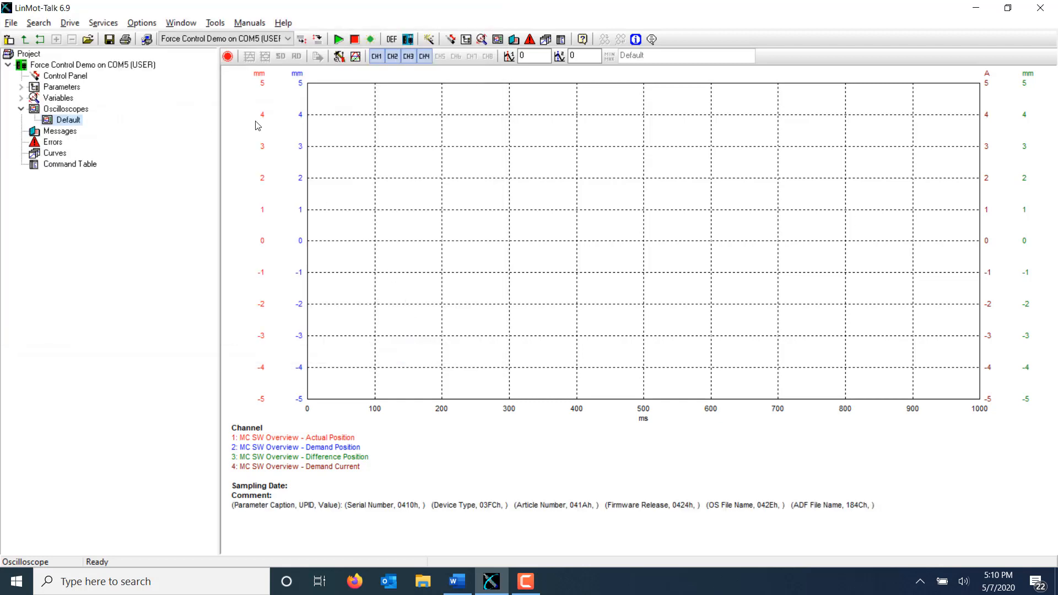
pyautogui.moveTo(228, 56)
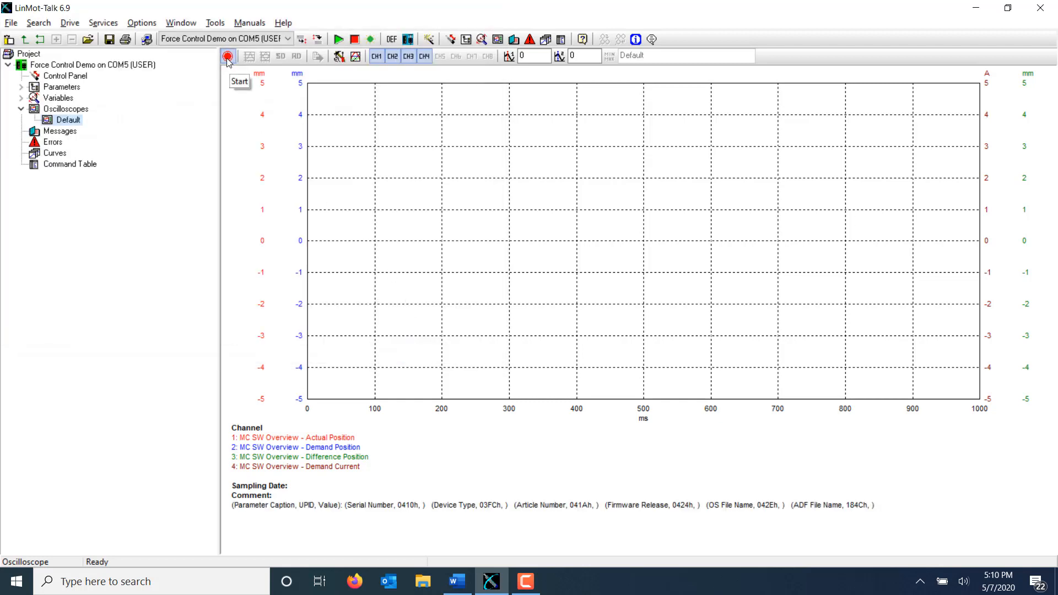
# Arm the oscilloscope and force input X4.6 high to run the 15 N force move near 57 mm.
pyautogui.click(228, 56)
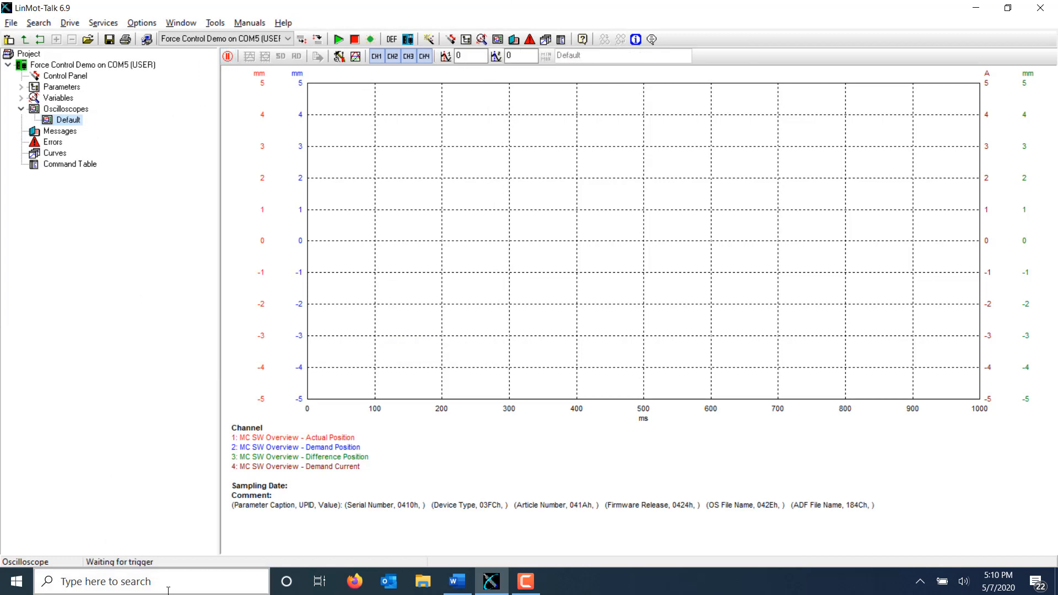
pyautogui.moveTo(150, 522)
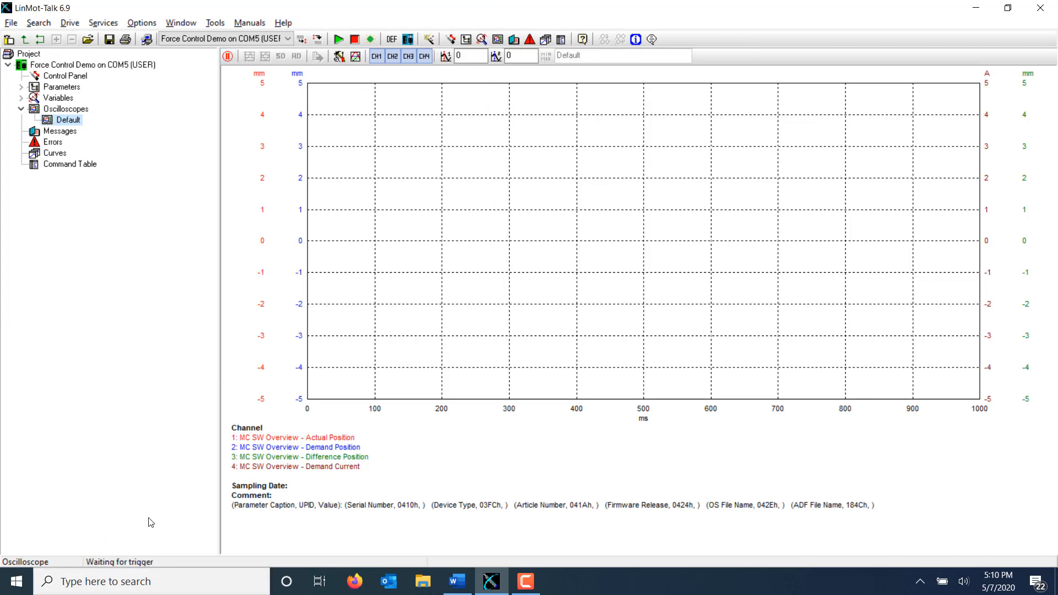
pyautogui.click(65, 76)
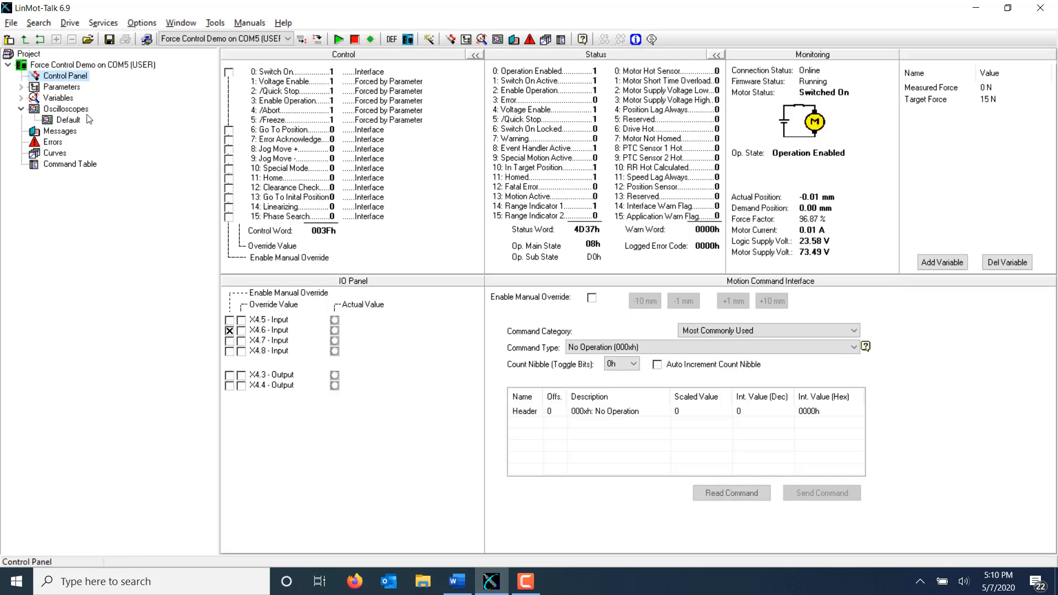
pyautogui.click(241, 332)
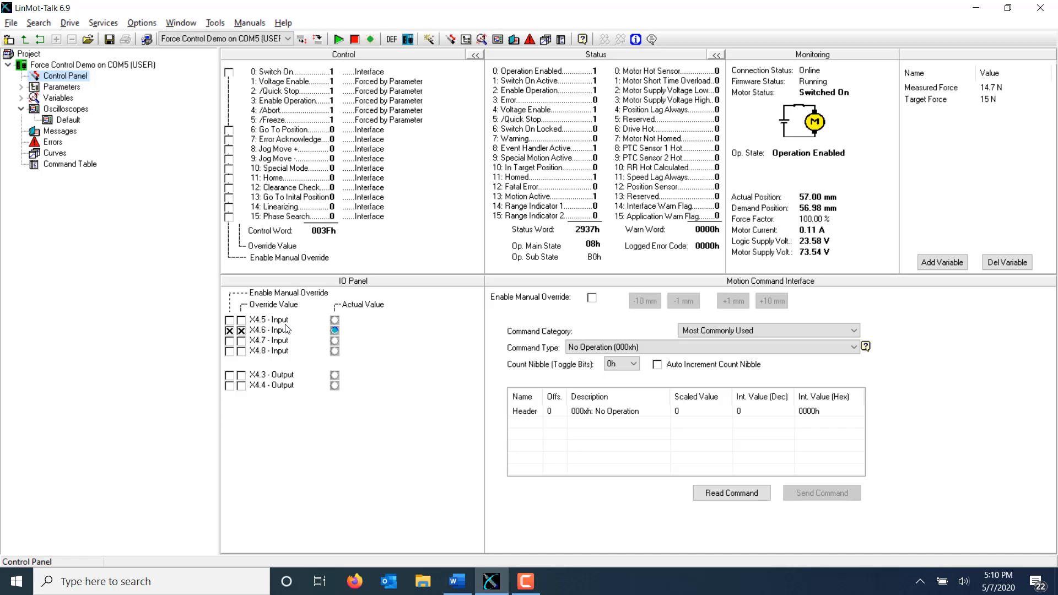
# View the Default oscilloscope's captured traces fitted to show force settling near 15 N.
pyautogui.click(68, 119)
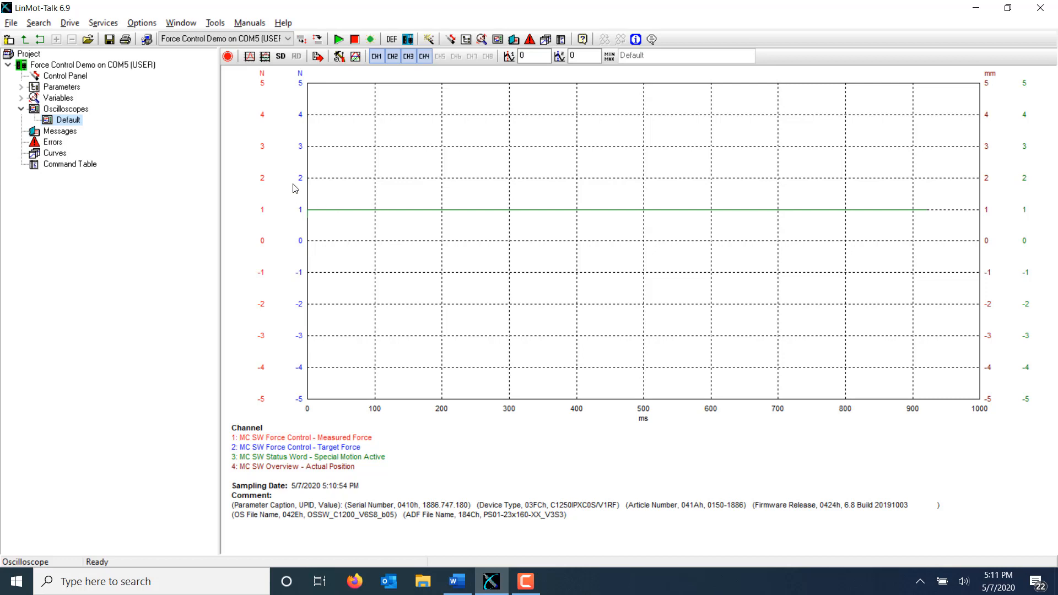
pyautogui.moveTo(265, 56)
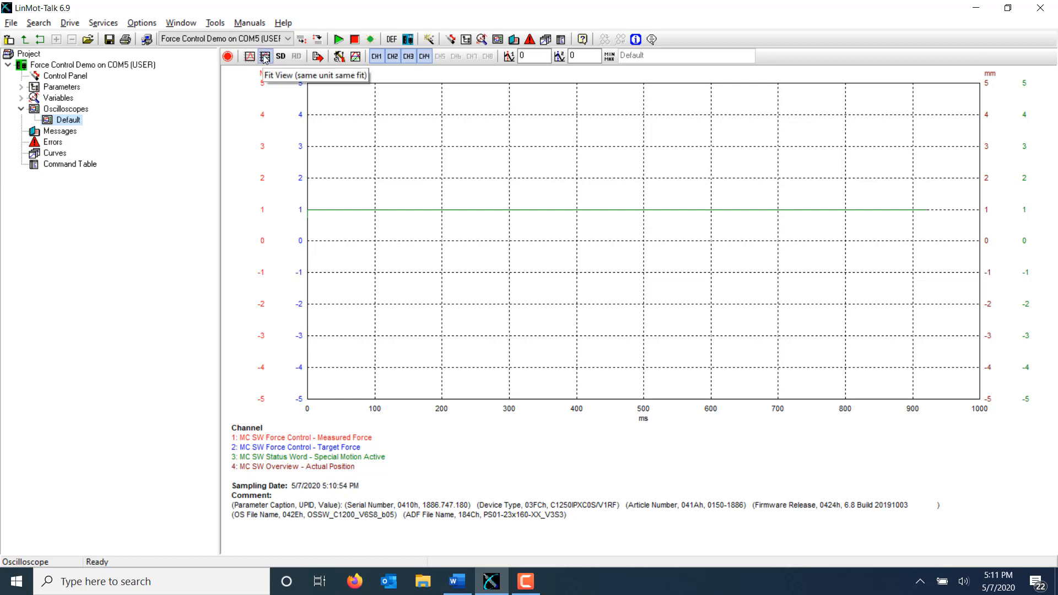
pyautogui.click(263, 57)
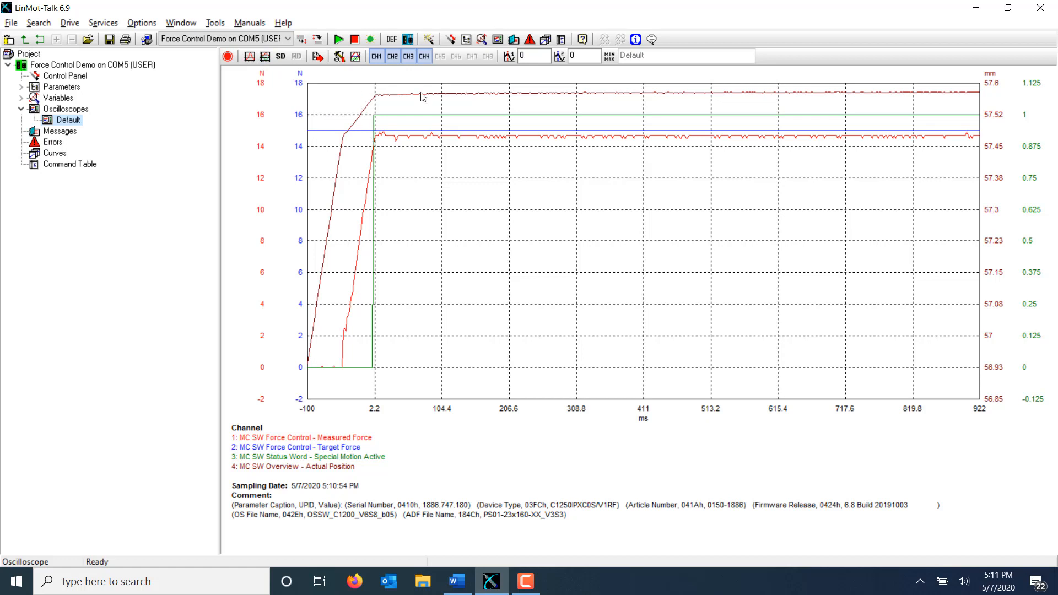
pyautogui.moveTo(597, 243)
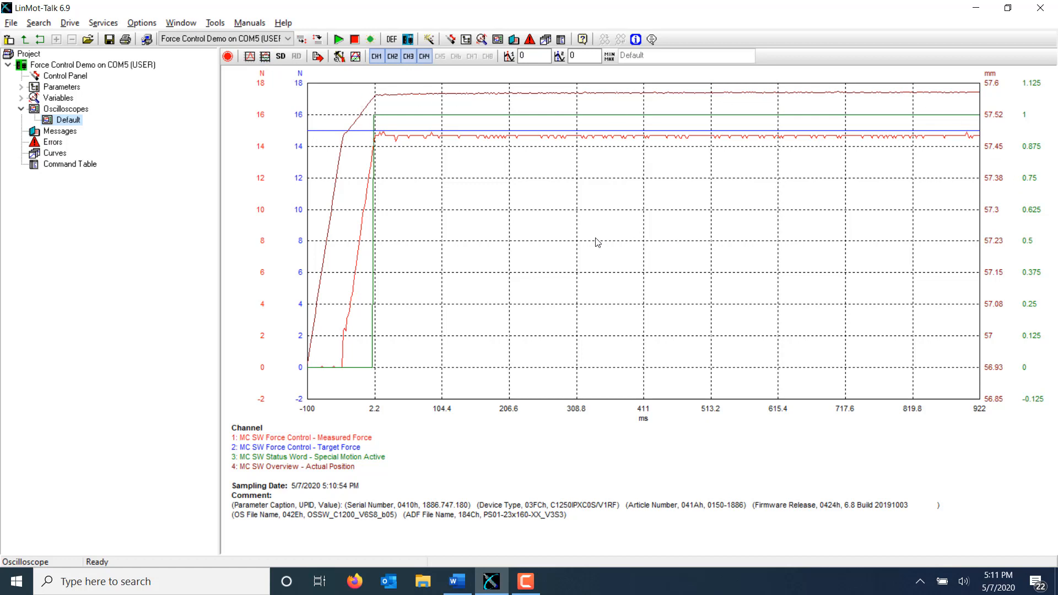
pyautogui.moveTo(362, 377)
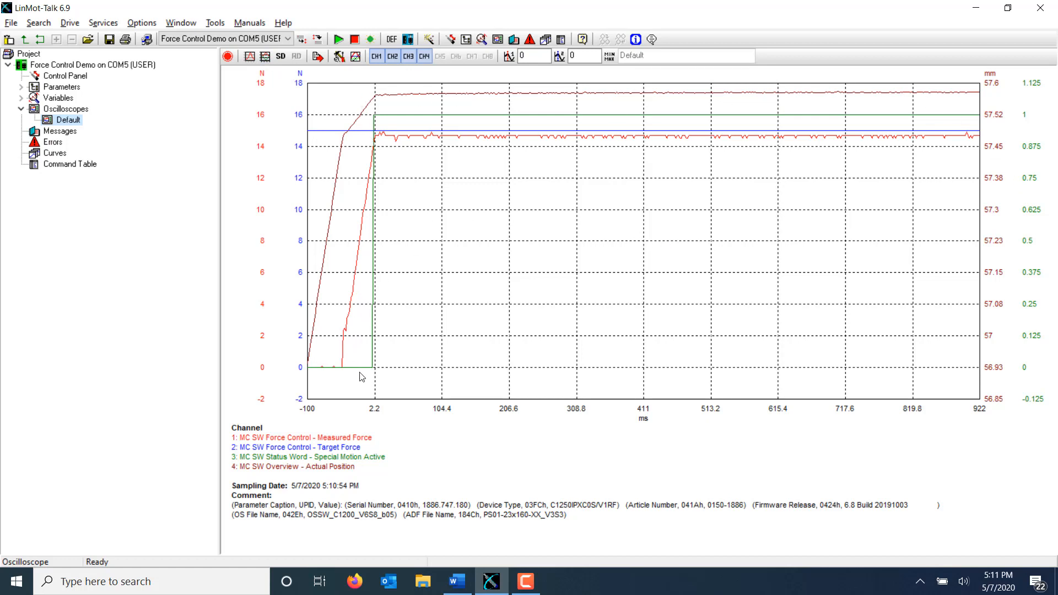
pyautogui.moveTo(492, 120)
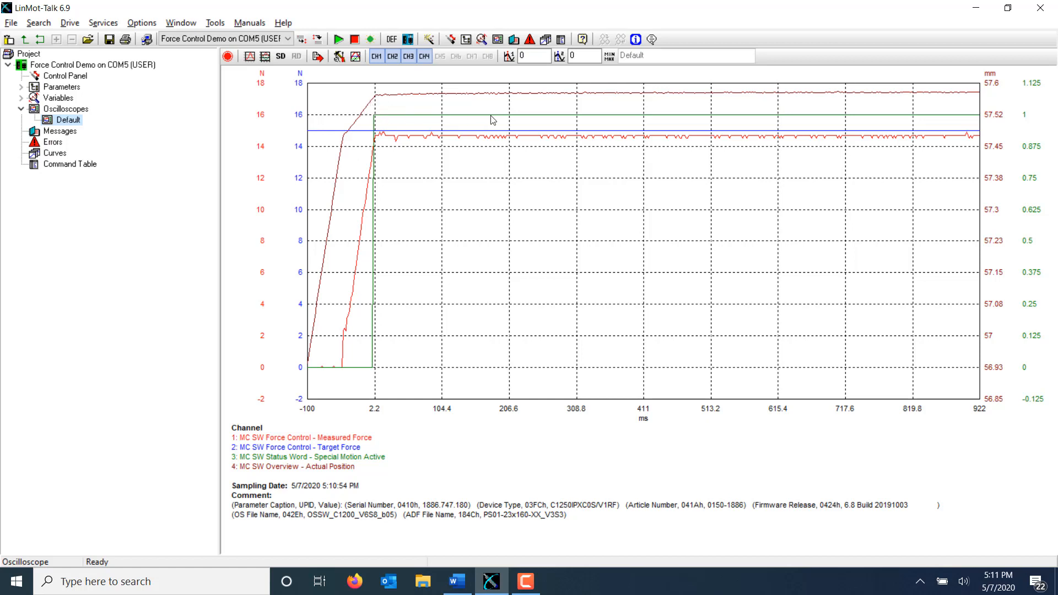
pyautogui.moveTo(714, 242)
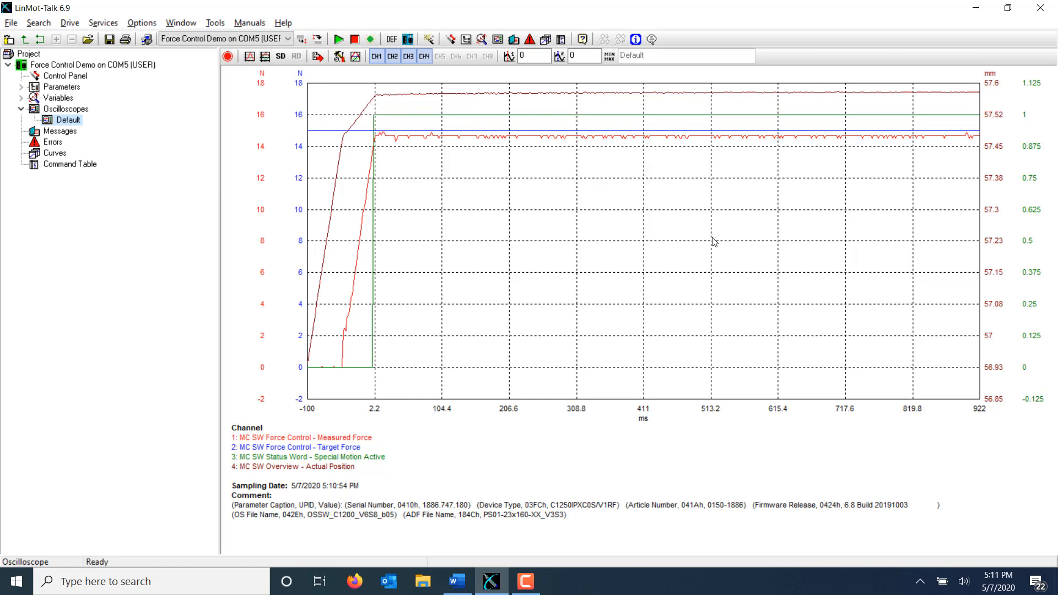
pyautogui.moveTo(522, 129)
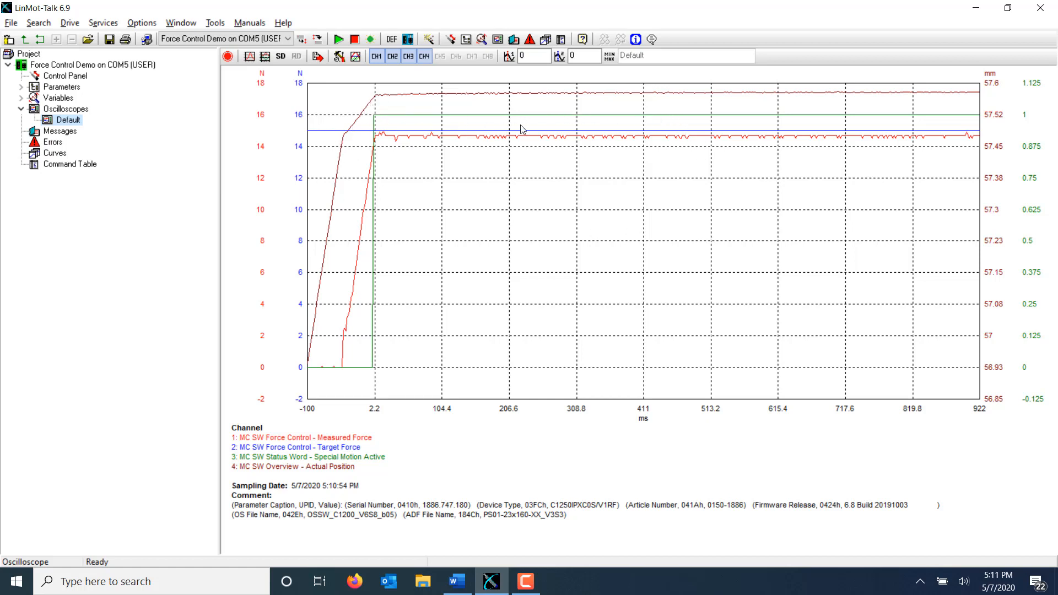
pyautogui.moveTo(505, 131)
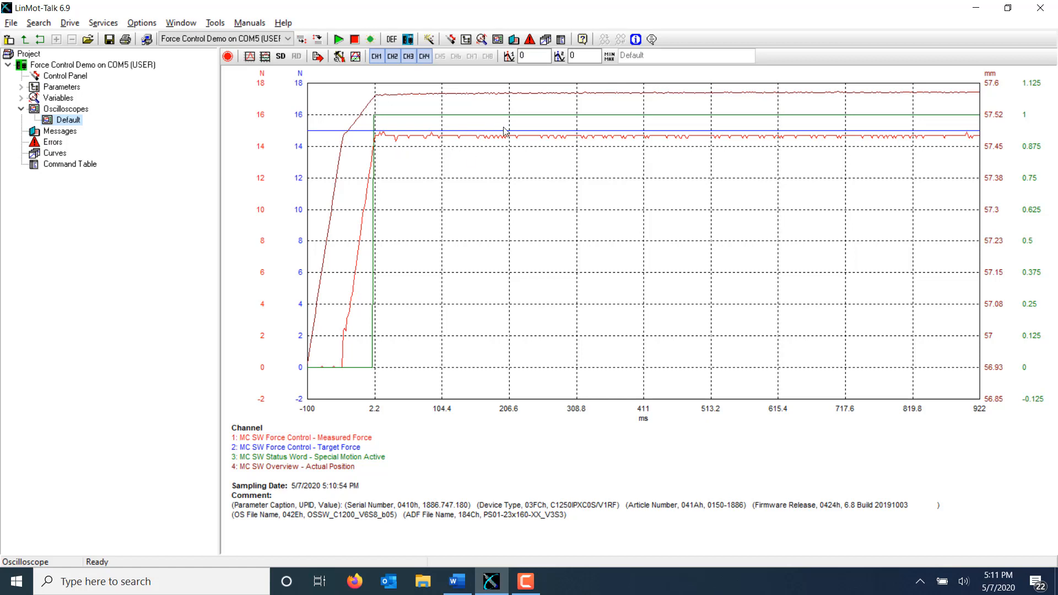
pyautogui.moveTo(932, 140)
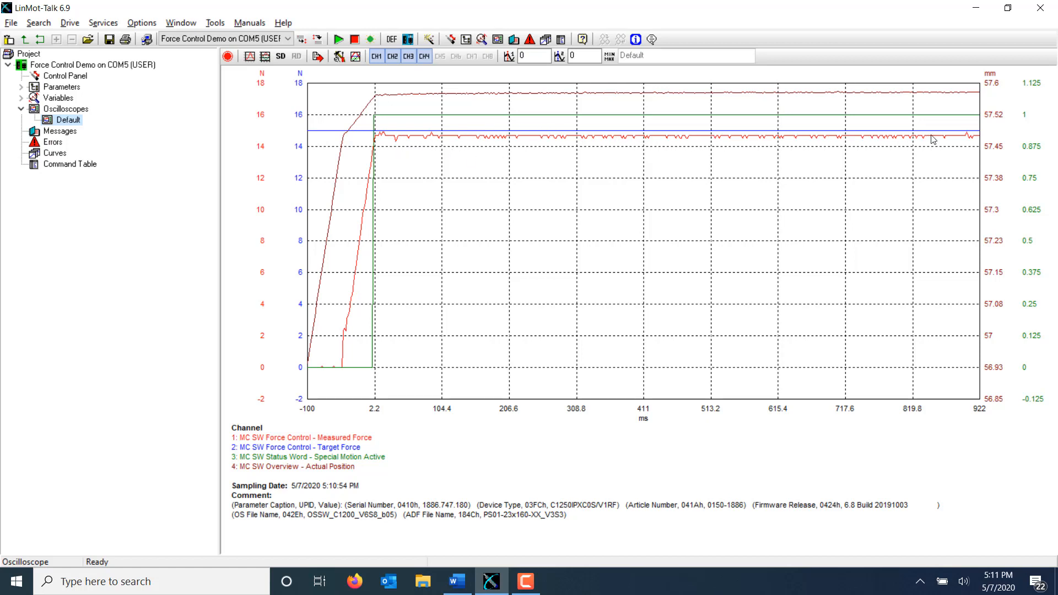
pyautogui.moveTo(222, 108)
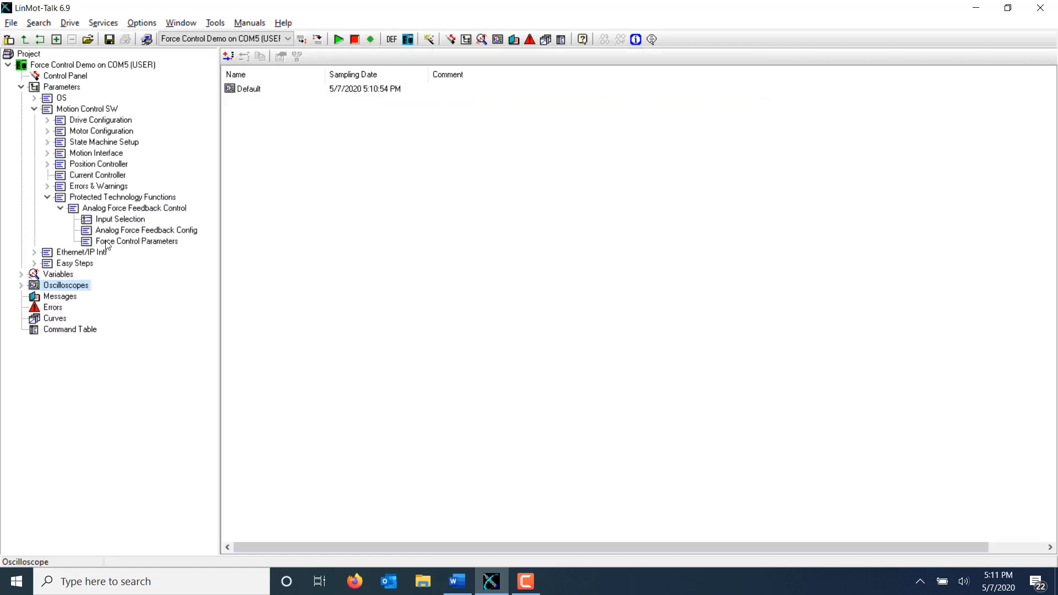
pyautogui.moveTo(108, 245)
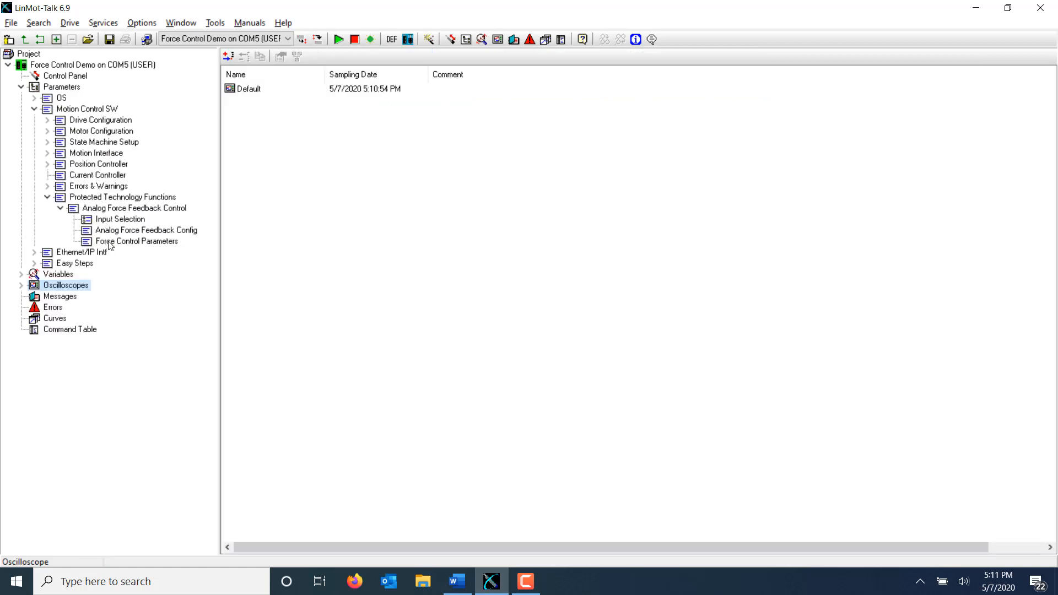
# Set the force controller's P Gain to 0.0015 A/N in Force Control Parameters.
pyautogui.click(136, 241)
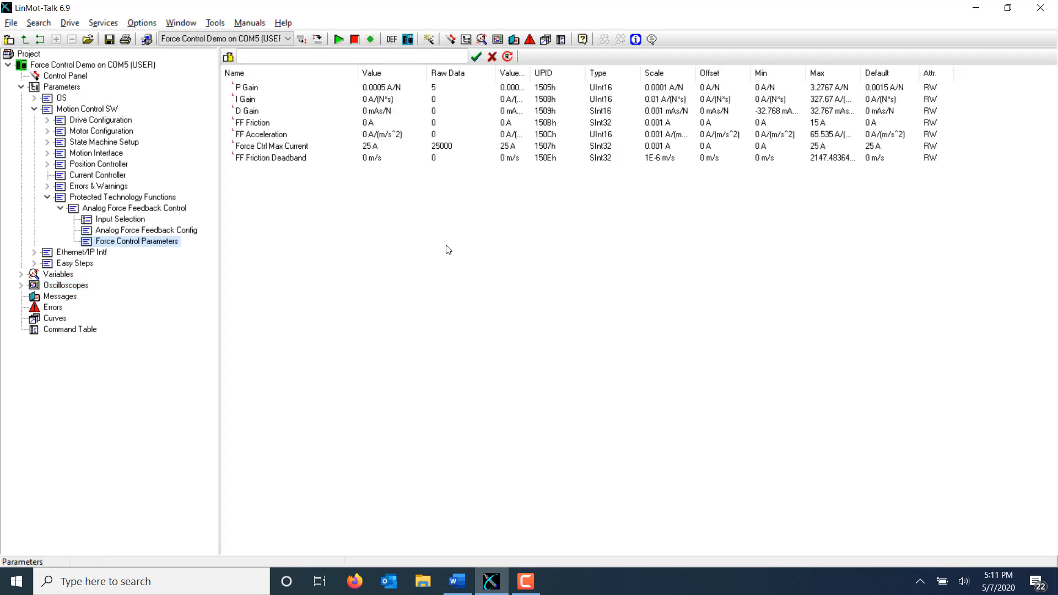
pyautogui.click(270, 87)
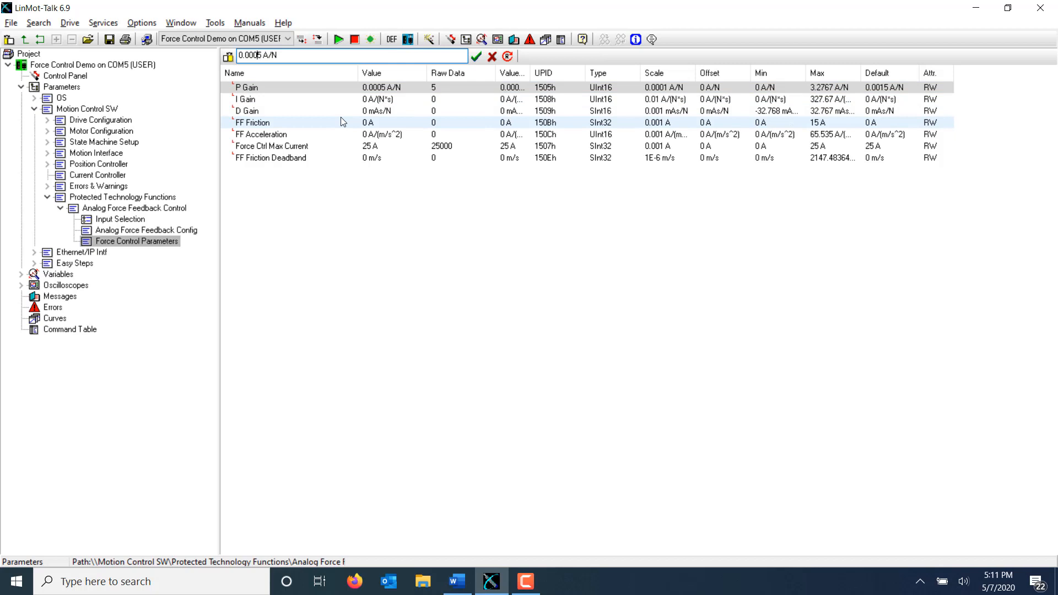
pyautogui.write('0.0015 A/N')
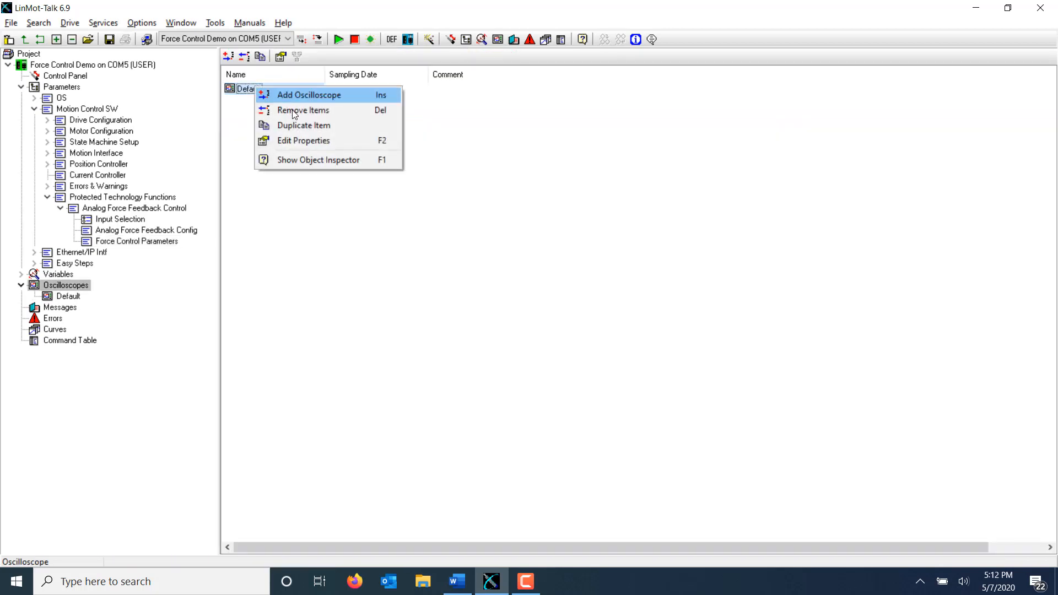
# Duplicate the Default oscilloscope as Default_copy and rerun the force move from the control panel.
pyautogui.click(304, 125)
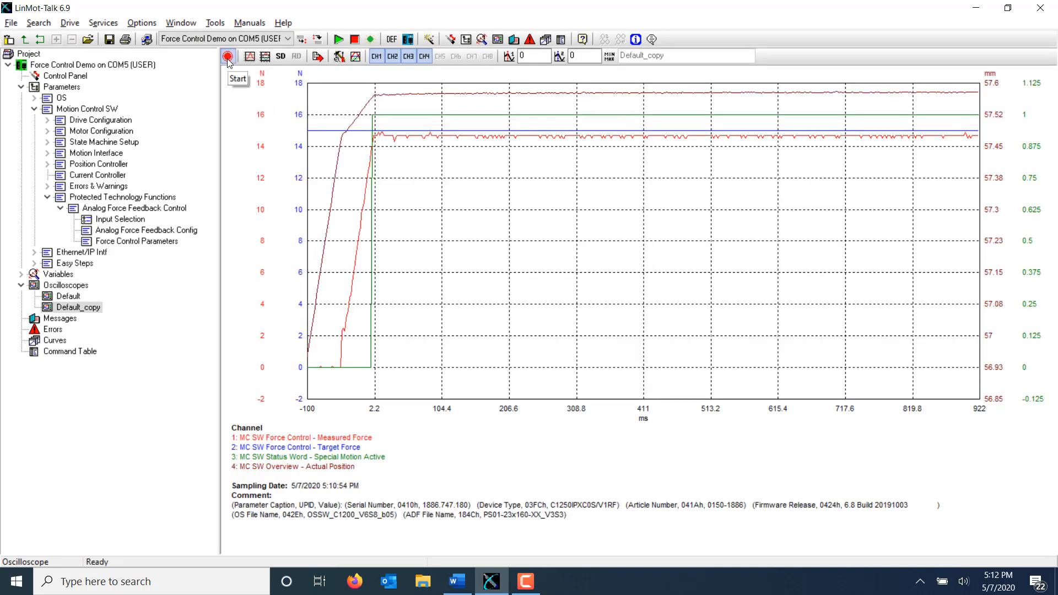
pyautogui.click(65, 76)
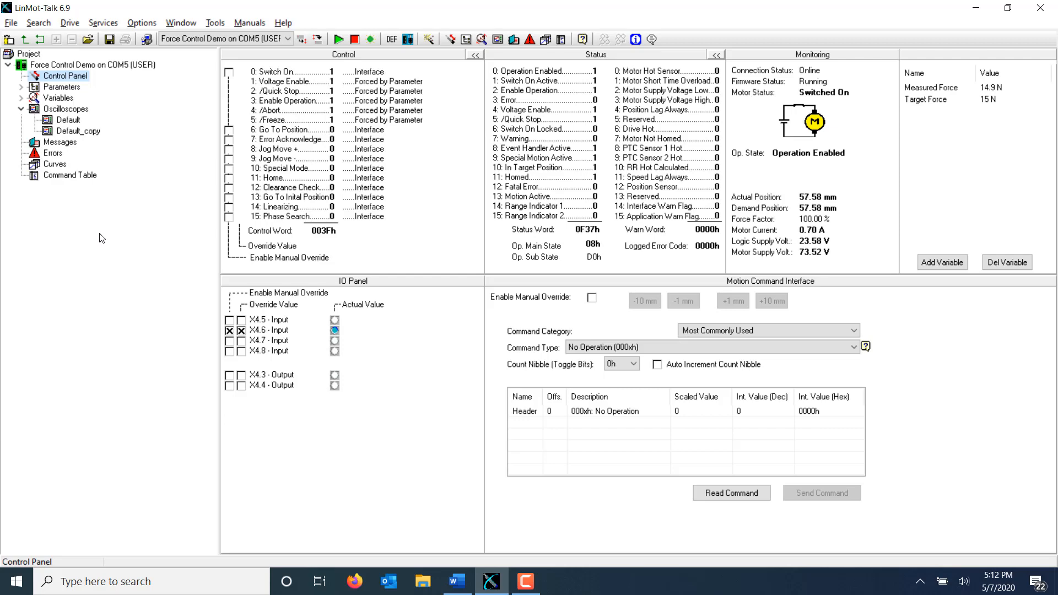
# Compare the Default_copy capture with the original Default, then return to Force Control Parameters.
pyautogui.click(80, 131)
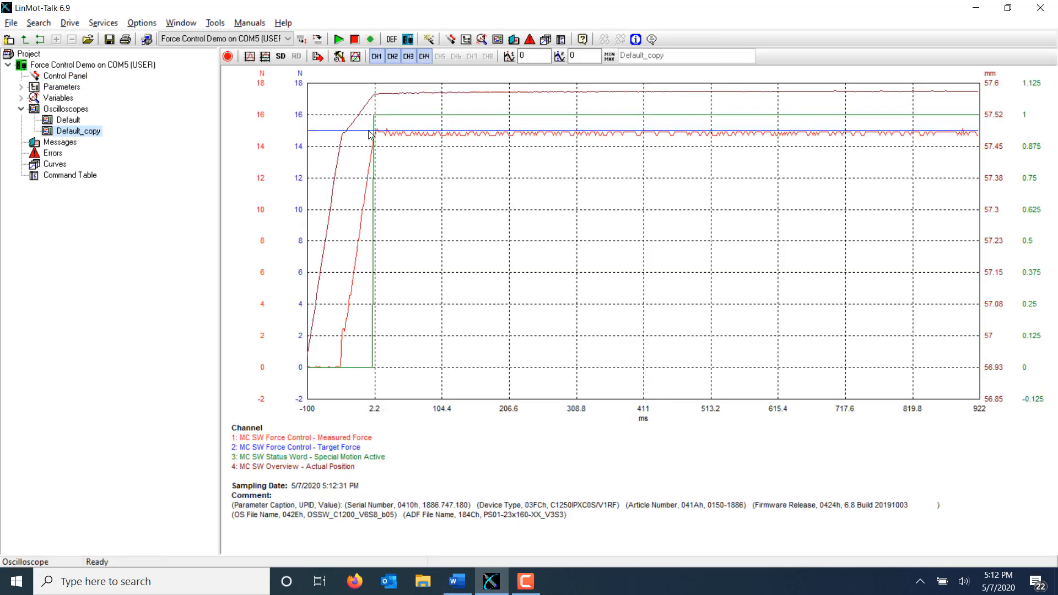
pyautogui.moveTo(927, 138)
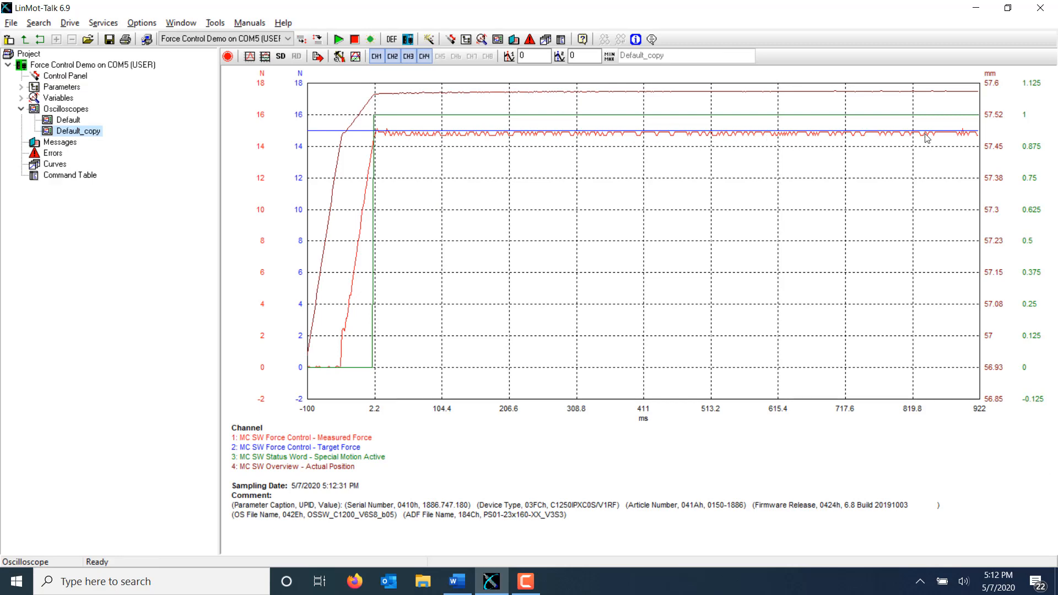
pyautogui.click(69, 119)
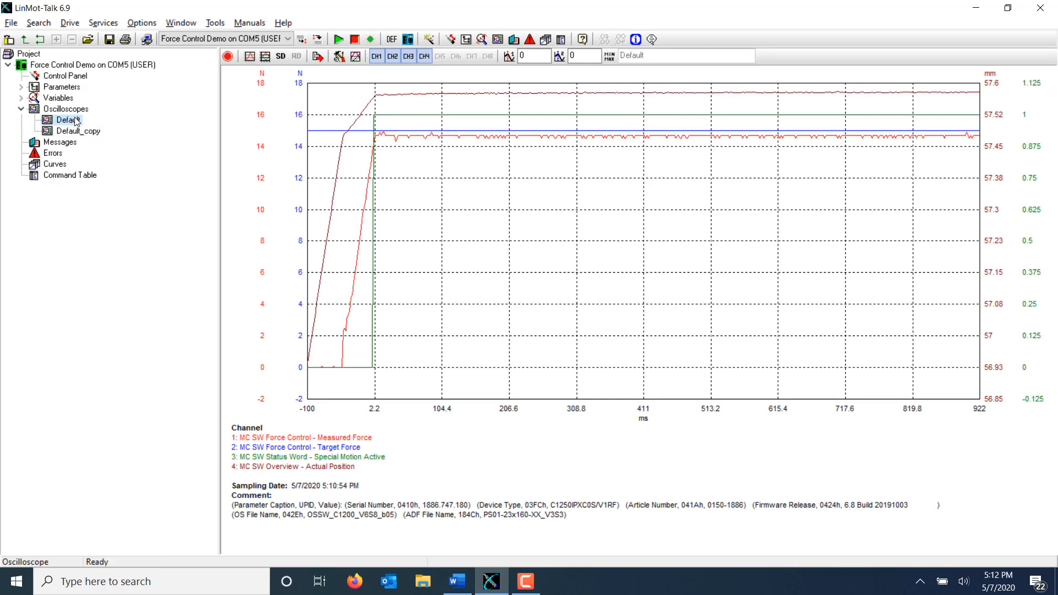
pyautogui.click(138, 241)
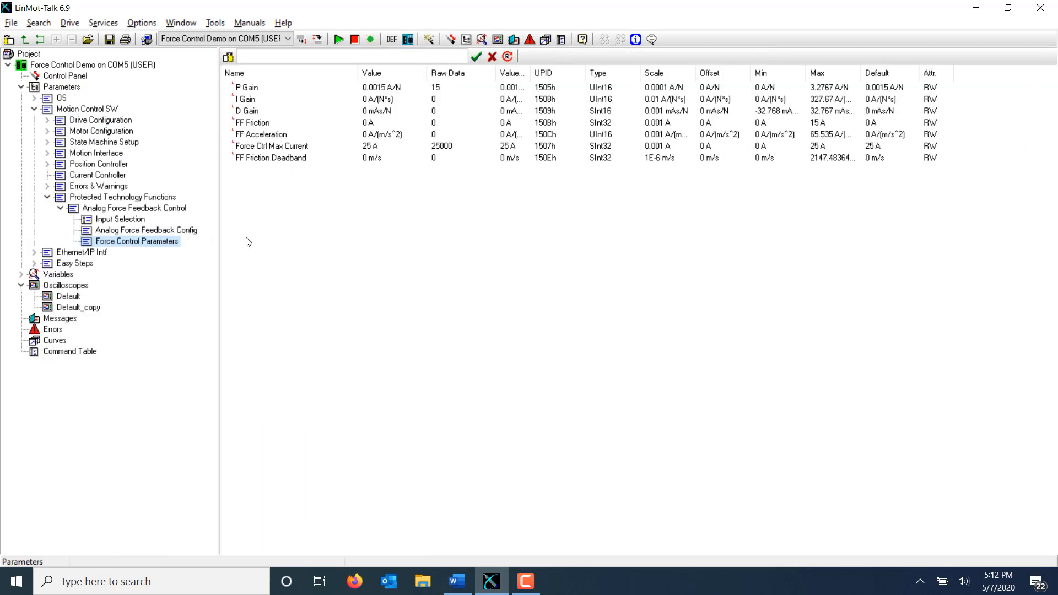